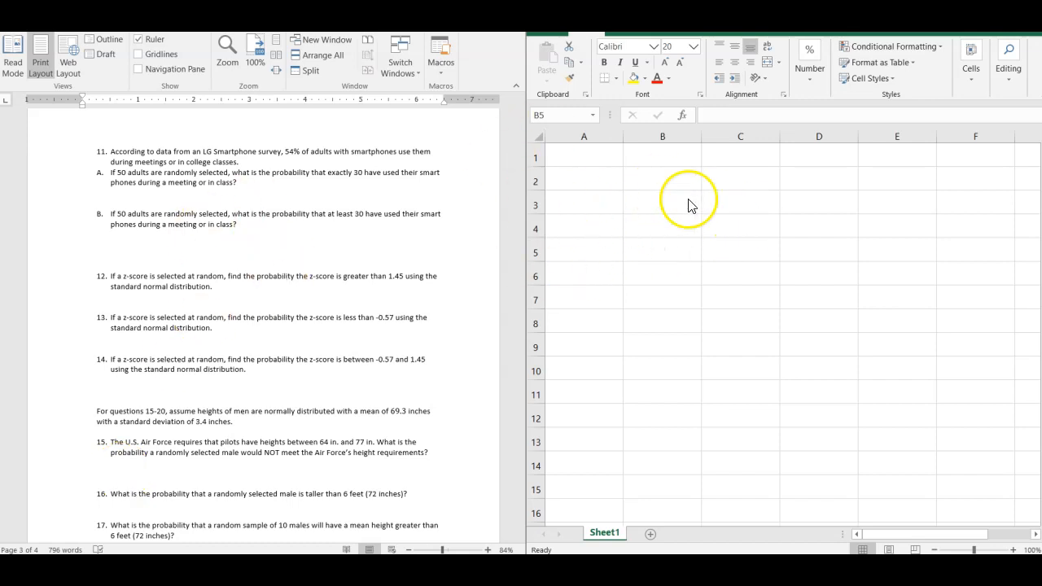
{"action": "mouse_move", "coordinate": [151, 194]}
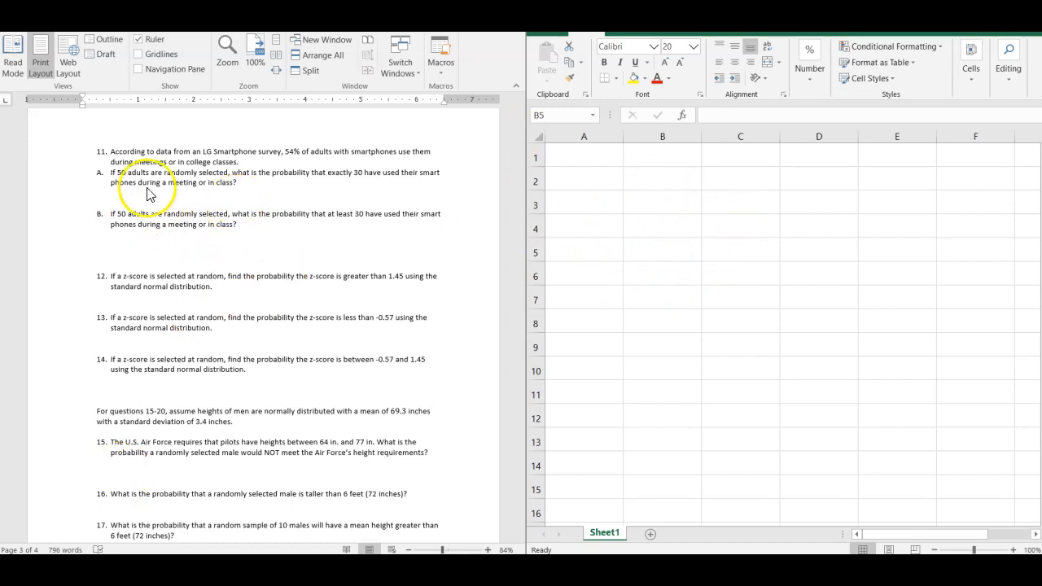
{"action": "mouse_move", "coordinate": [248, 227]}
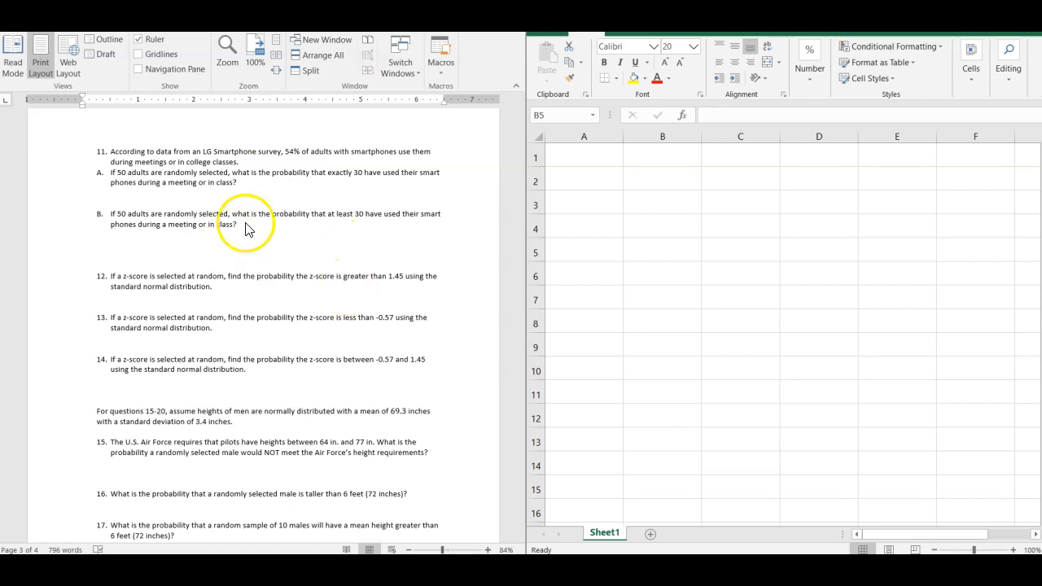
{"action": "mouse_move", "coordinate": [277, 200]}
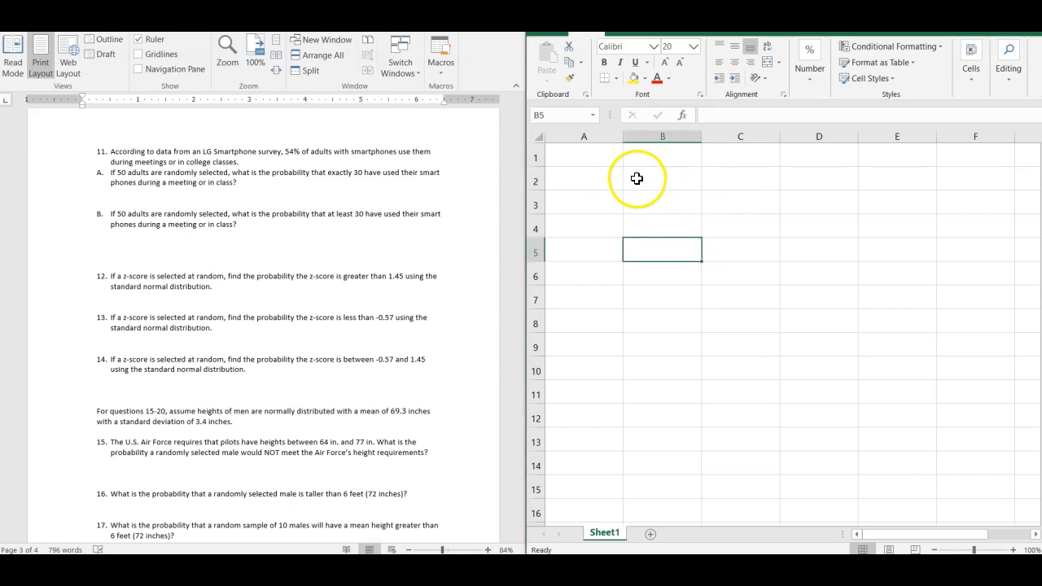
Zoom the Word homework to 200% and scroll sideways to question 11.
{"action": "left_click", "coordinate": [583, 155]}
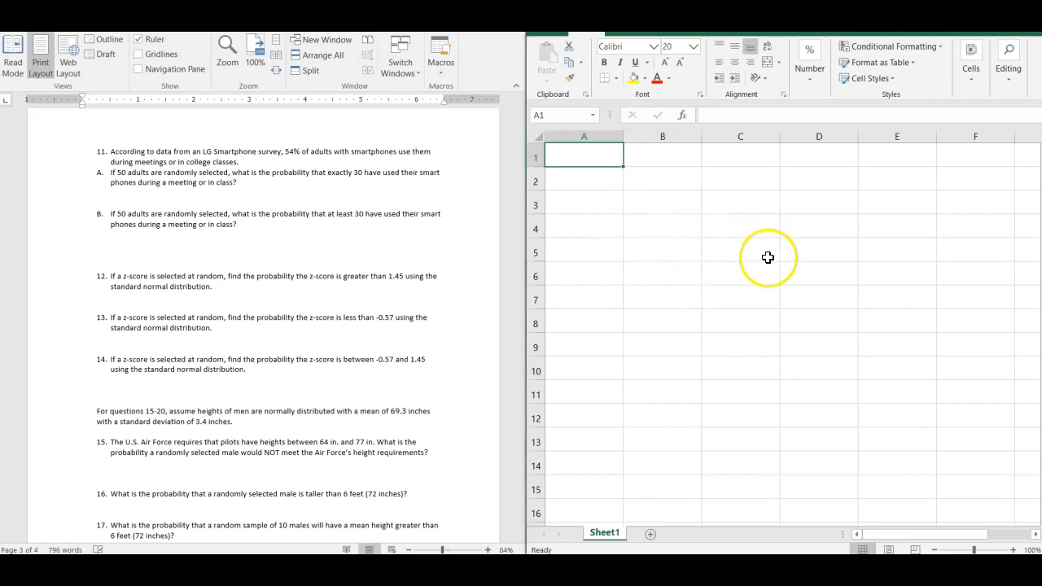
{"action": "mouse_move", "coordinate": [134, 180]}
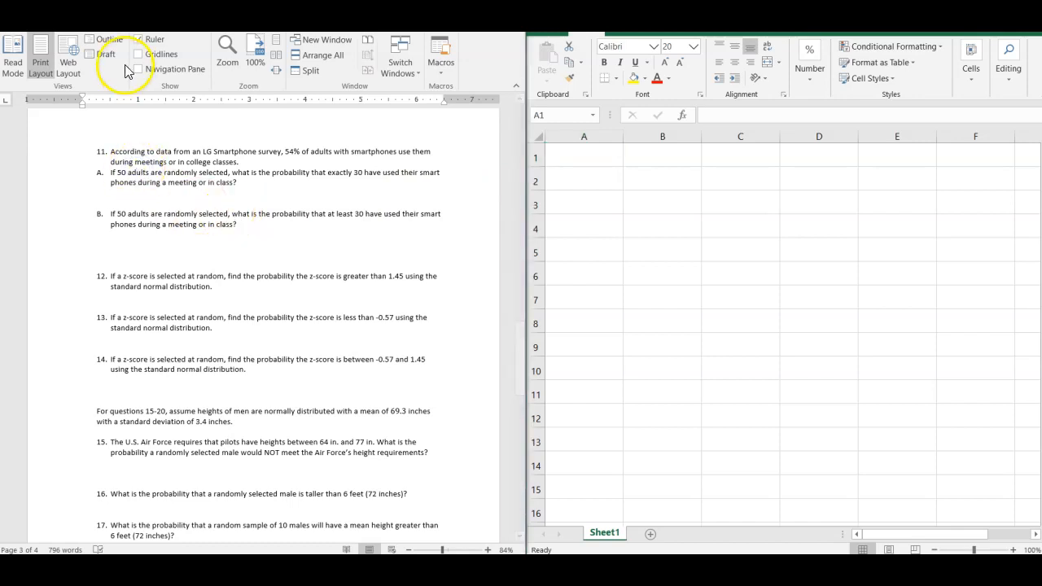
{"action": "mouse_move", "coordinate": [244, 61]}
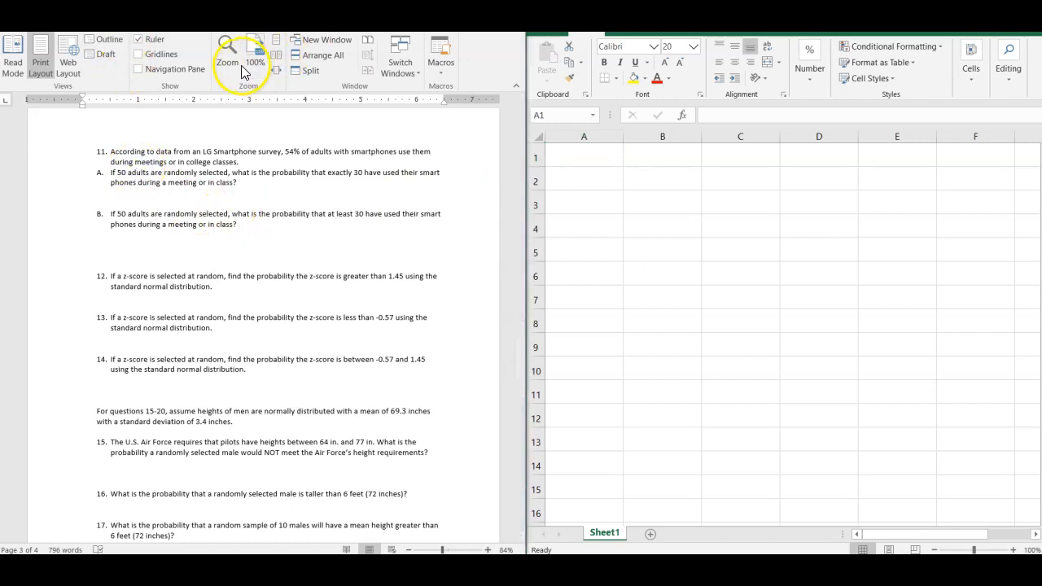
{"action": "left_click", "coordinate": [227, 54]}
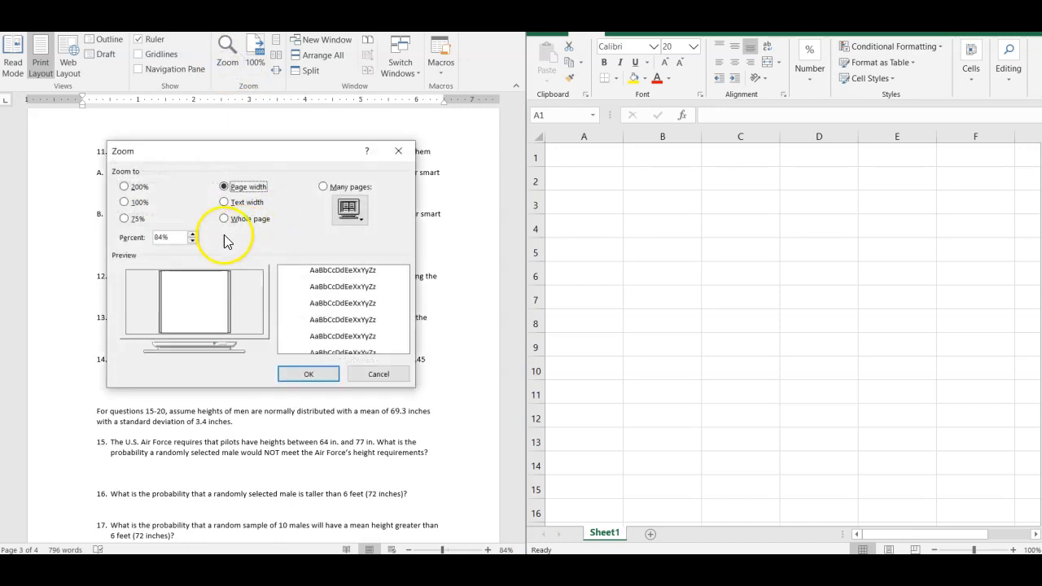
{"action": "left_click", "coordinate": [323, 187]}
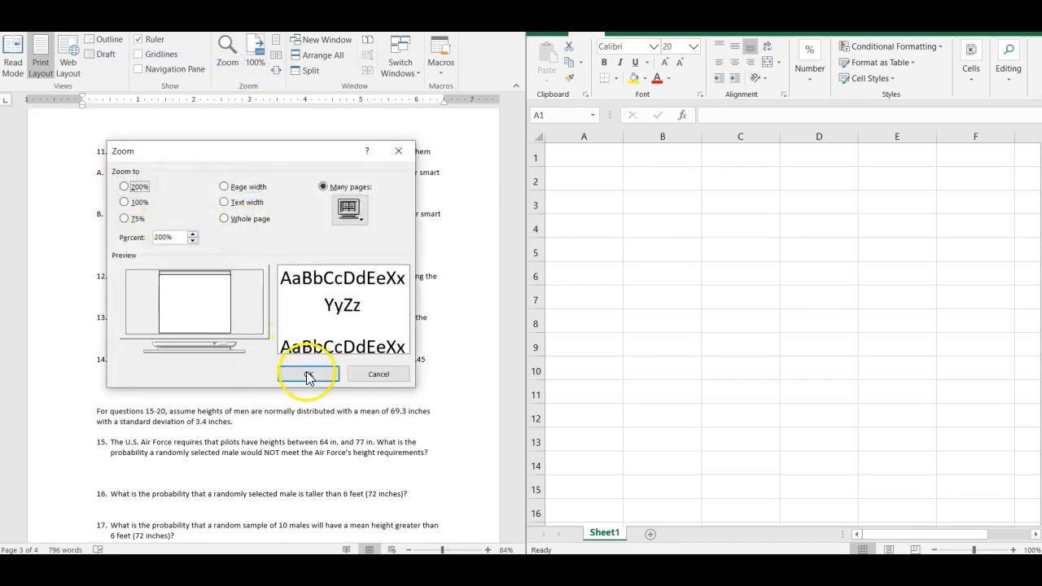
{"action": "left_click", "coordinate": [308, 374]}
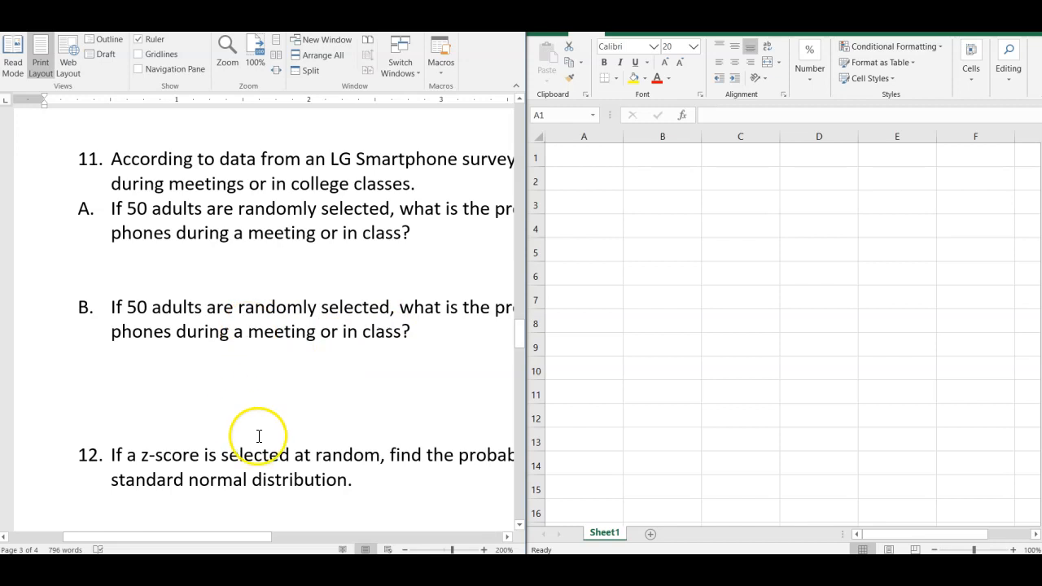
{"action": "left_click_drag", "start_coordinate": [167, 536], "coordinate": [211, 537]}
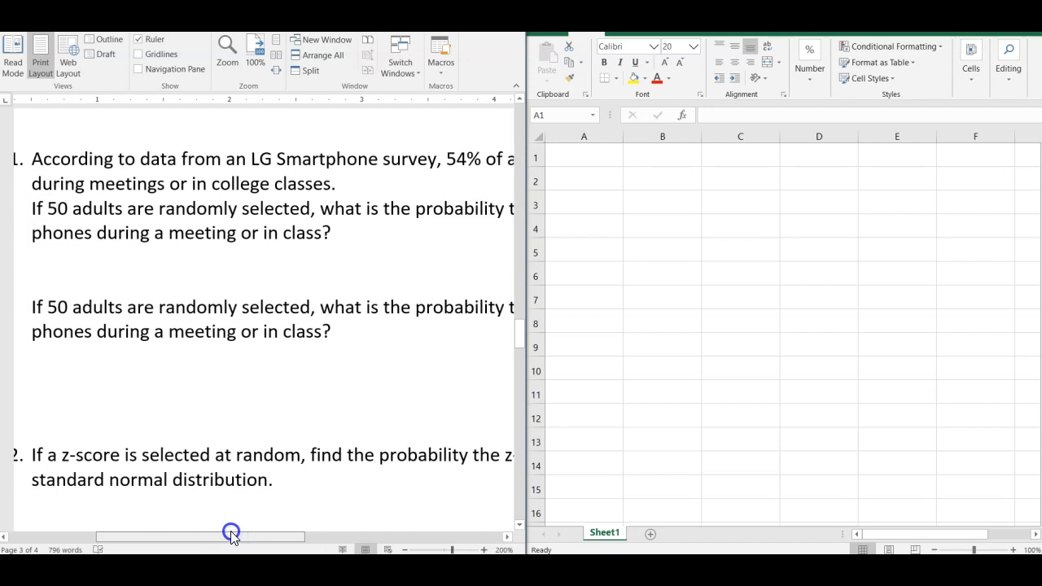
{"action": "left_click_drag", "start_coordinate": [232, 536], "coordinate": [358, 535]}
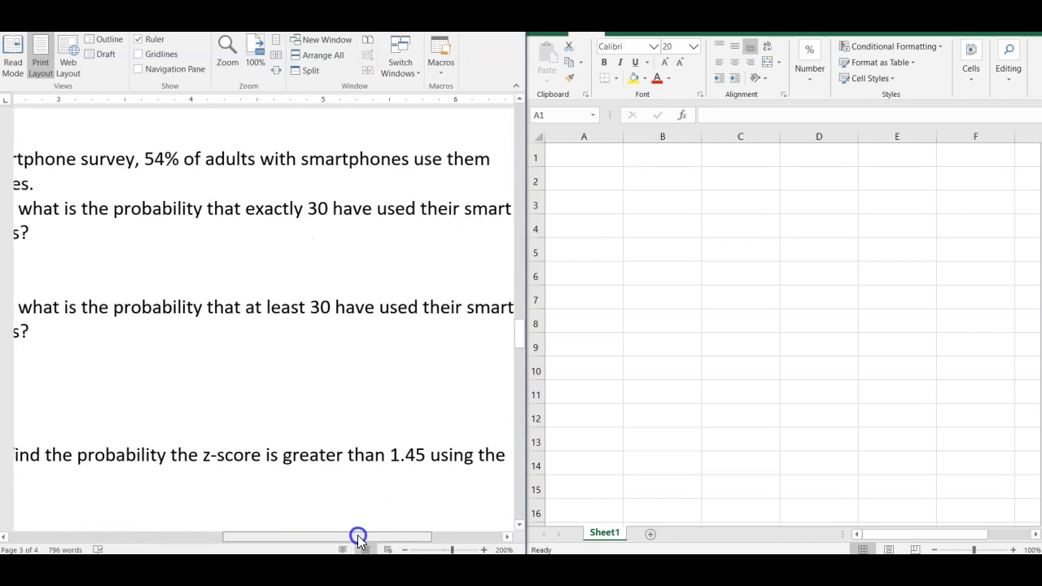
{"action": "left_click_drag", "start_coordinate": [359, 536], "coordinate": [273, 527]}
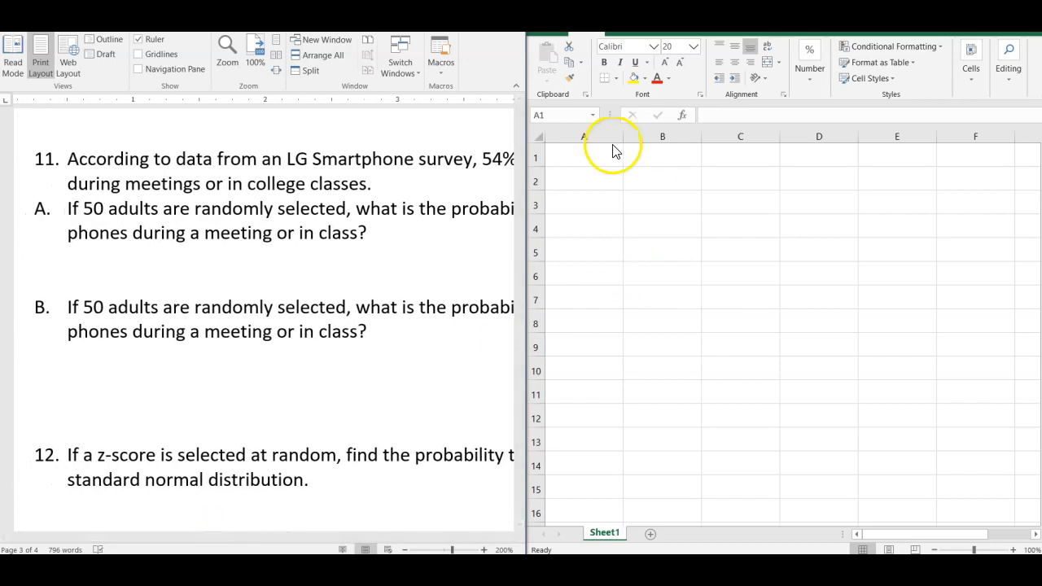
Enter =BINOM.DIST(30,50,0.54,0) in A1 for exactly 30 successes.
{"action": "type", "text": "="}
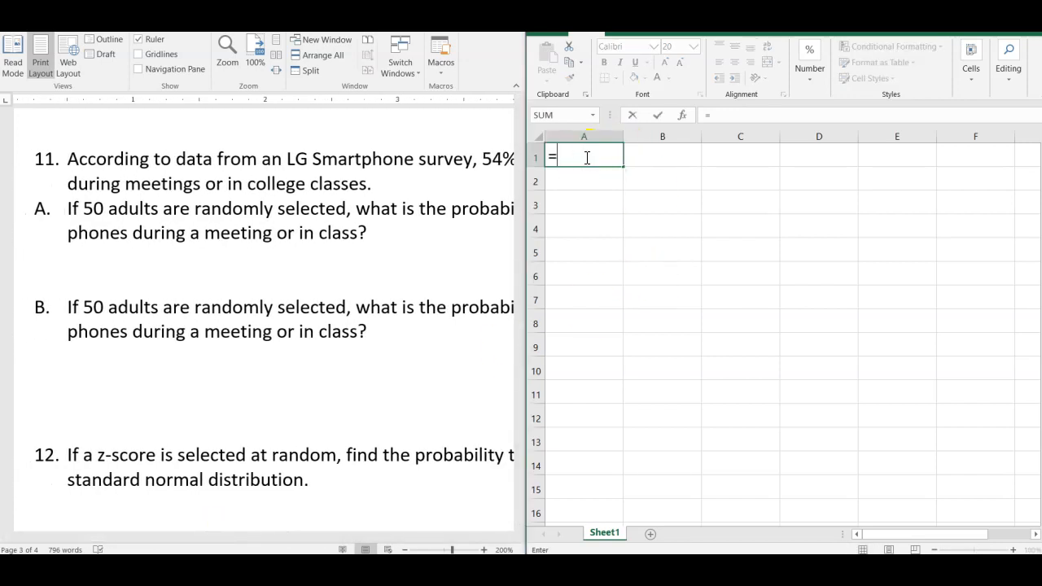
{"action": "type", "text": "bi"}
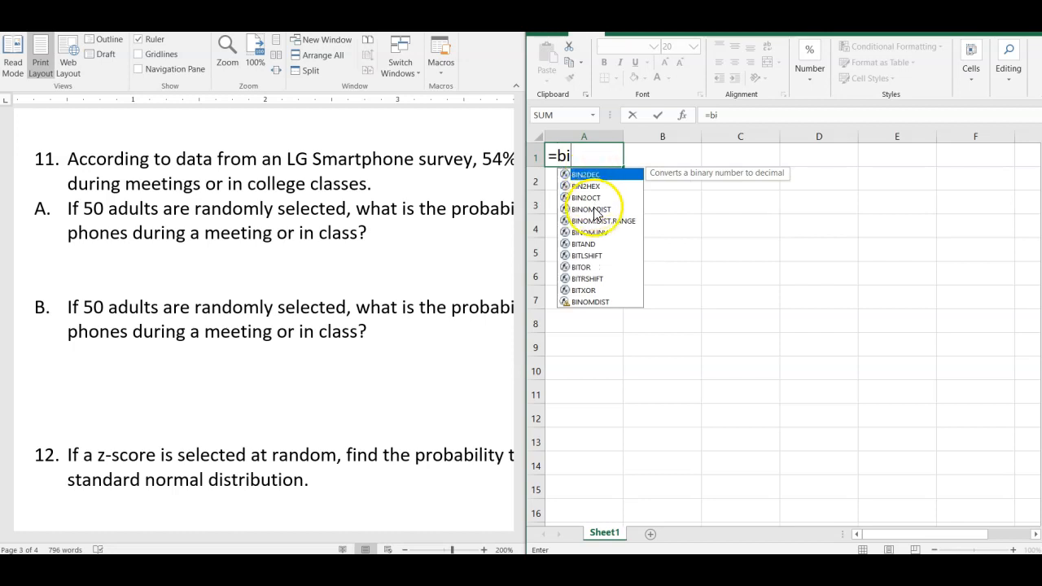
{"action": "double_click", "coordinate": [591, 209]}
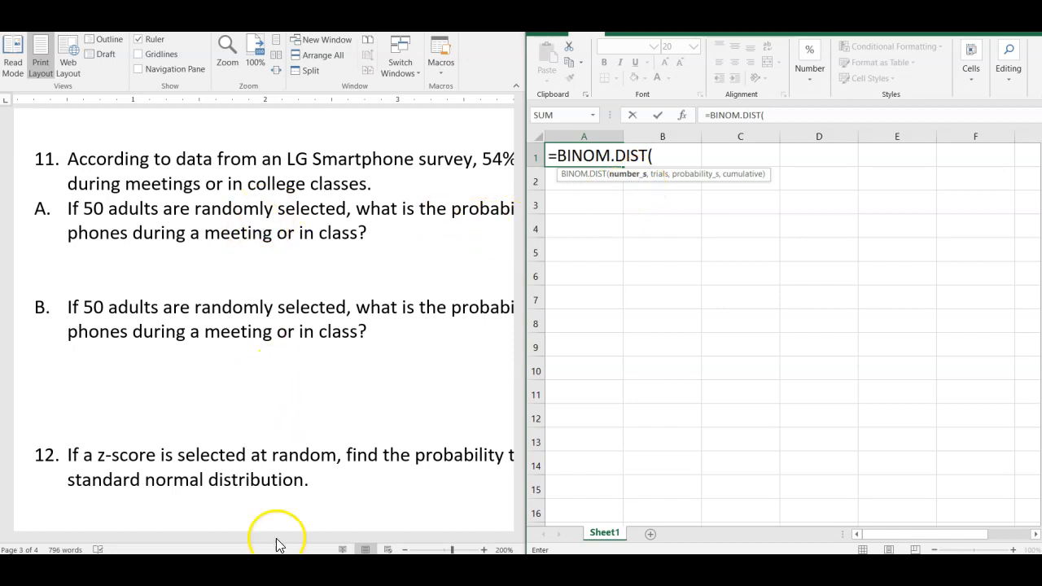
{"action": "mouse_move", "coordinate": [332, 286]}
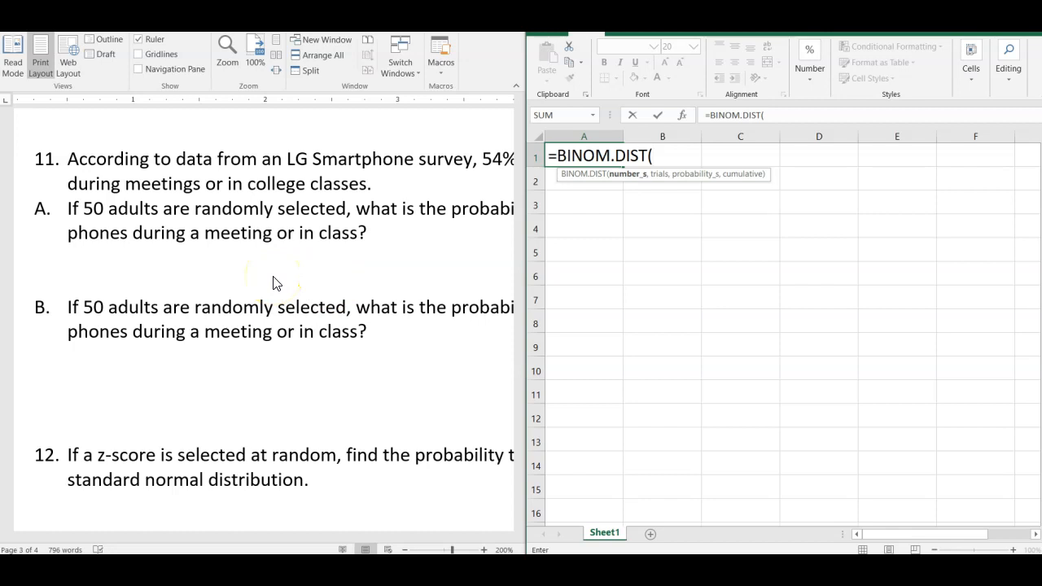
{"action": "type", "text": "30,"}
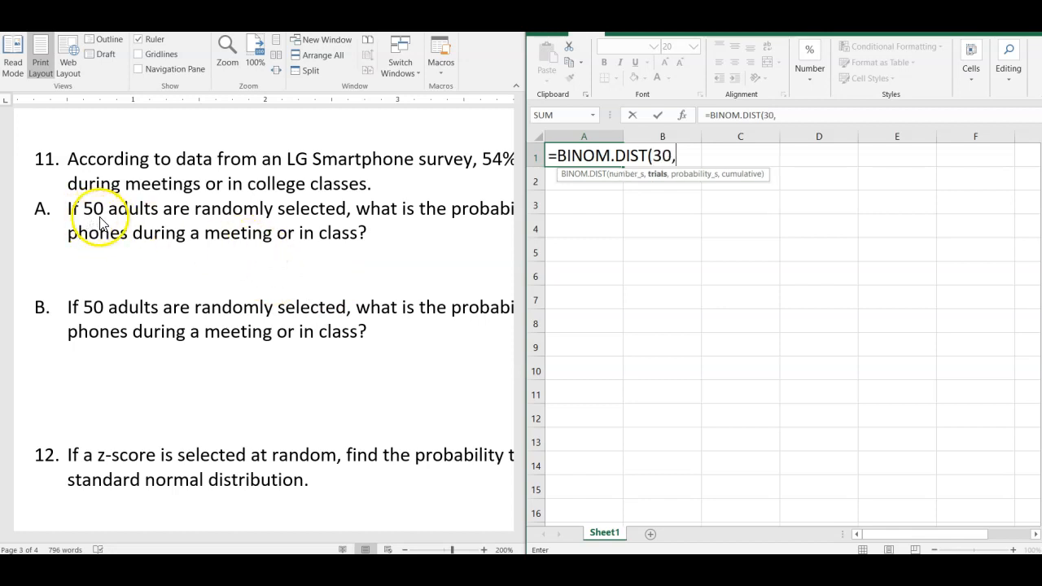
{"action": "type", "text": "50,"}
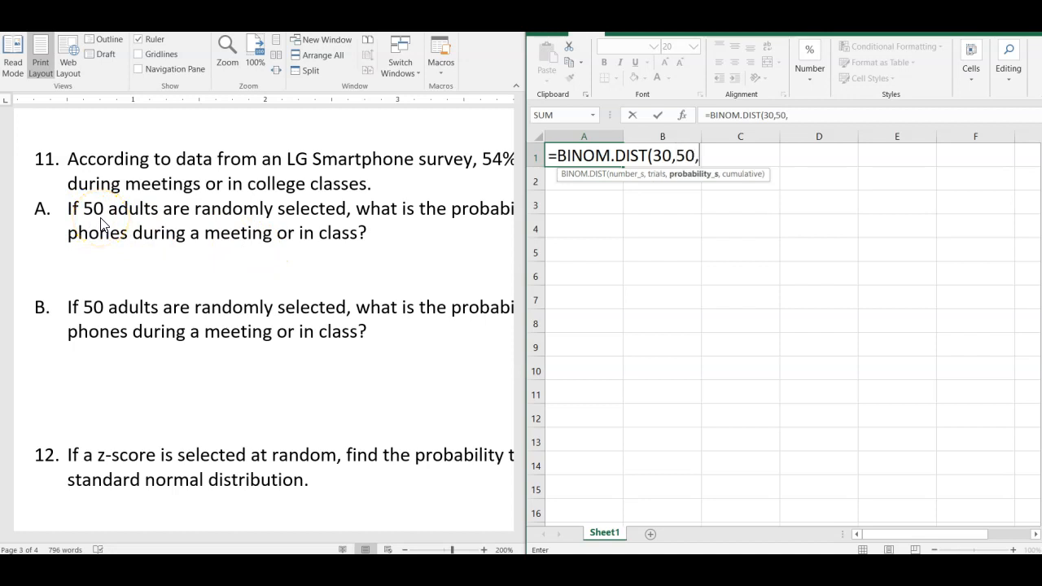
{"action": "mouse_move", "coordinate": [499, 171]}
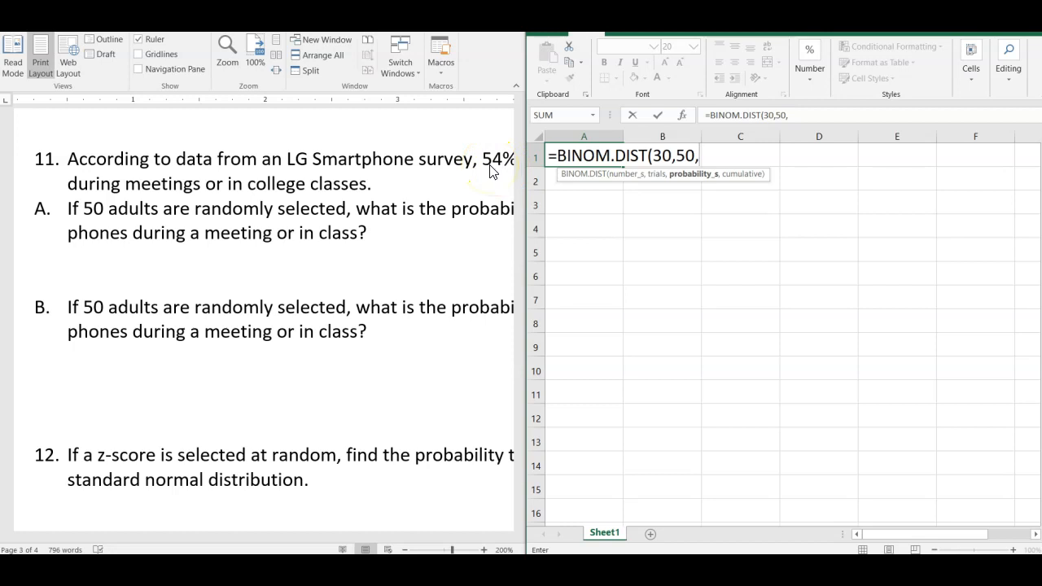
{"action": "type", "text": "0.5"}
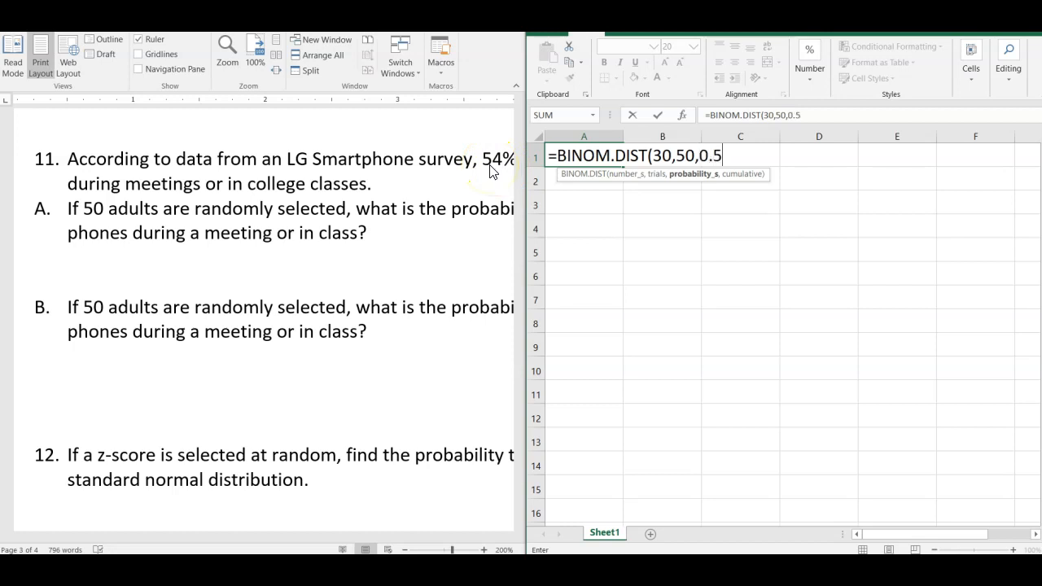
{"action": "type", "text": "4"}
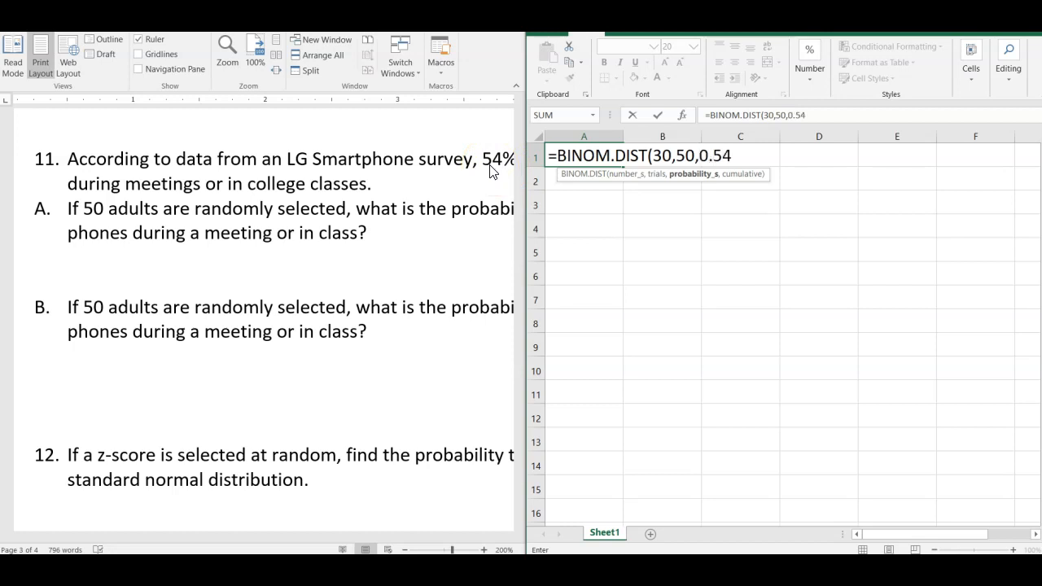
{"action": "type", "text": ","}
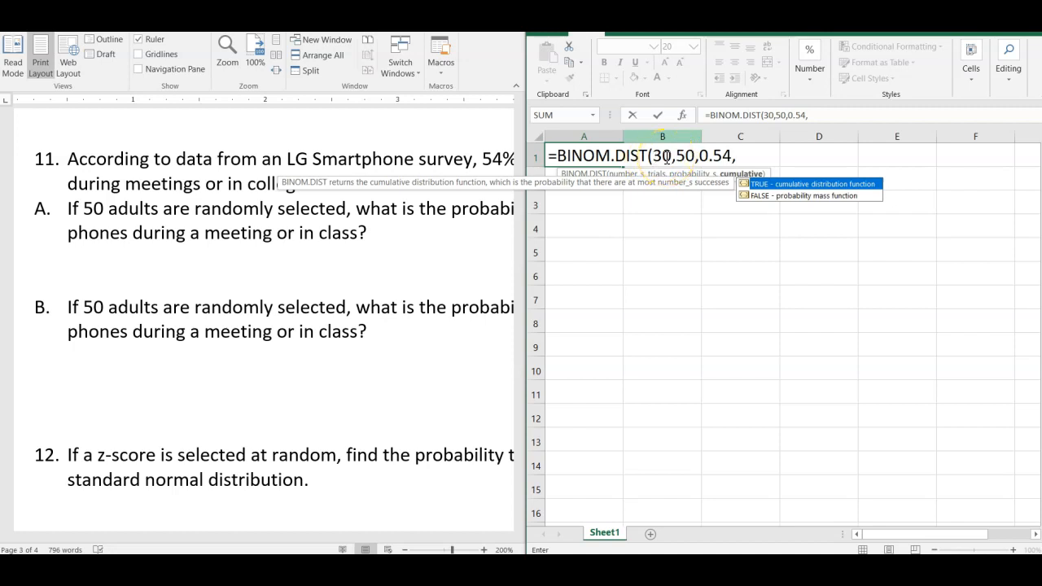
{"action": "type", "text": "0)"}
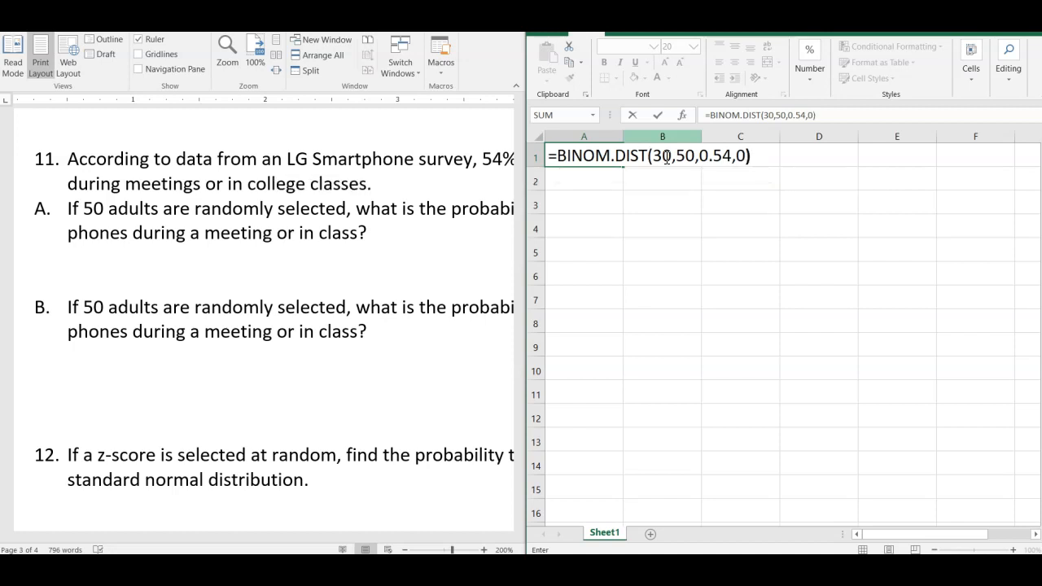
{"action": "key", "text": "Return"}
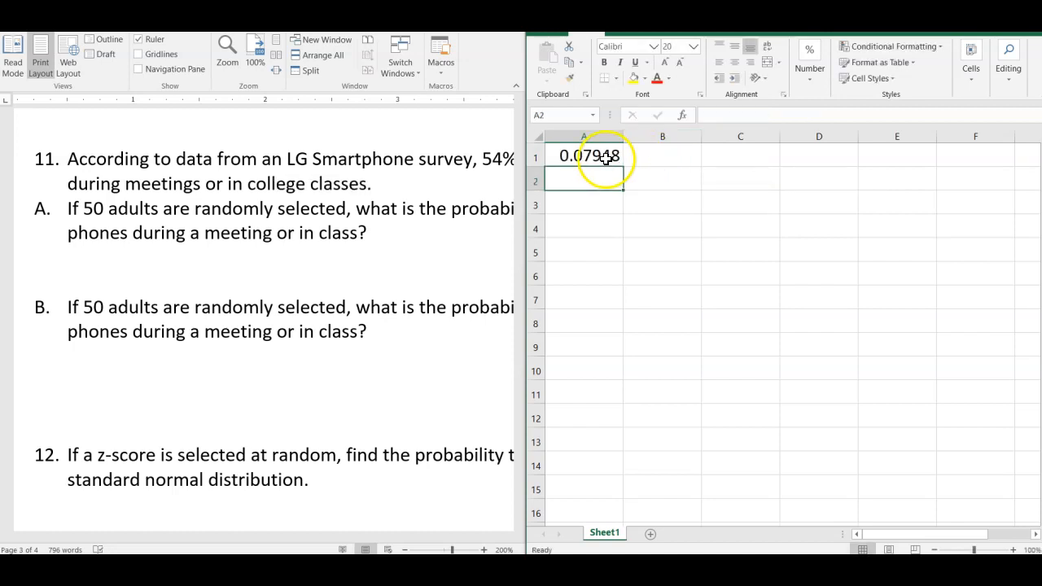
{"action": "mouse_move", "coordinate": [345, 237]}
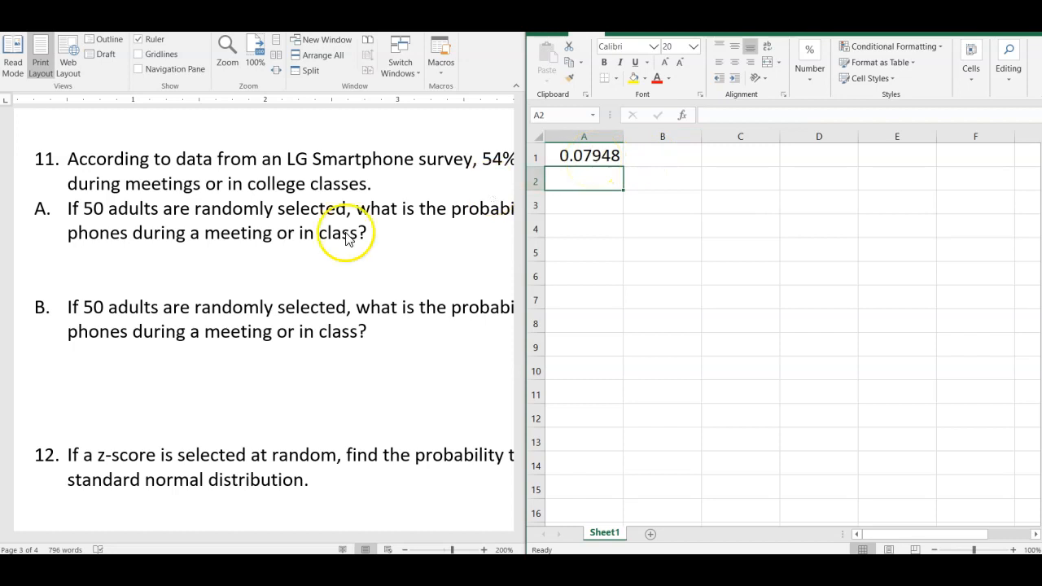
{"action": "mouse_move", "coordinate": [378, 246]}
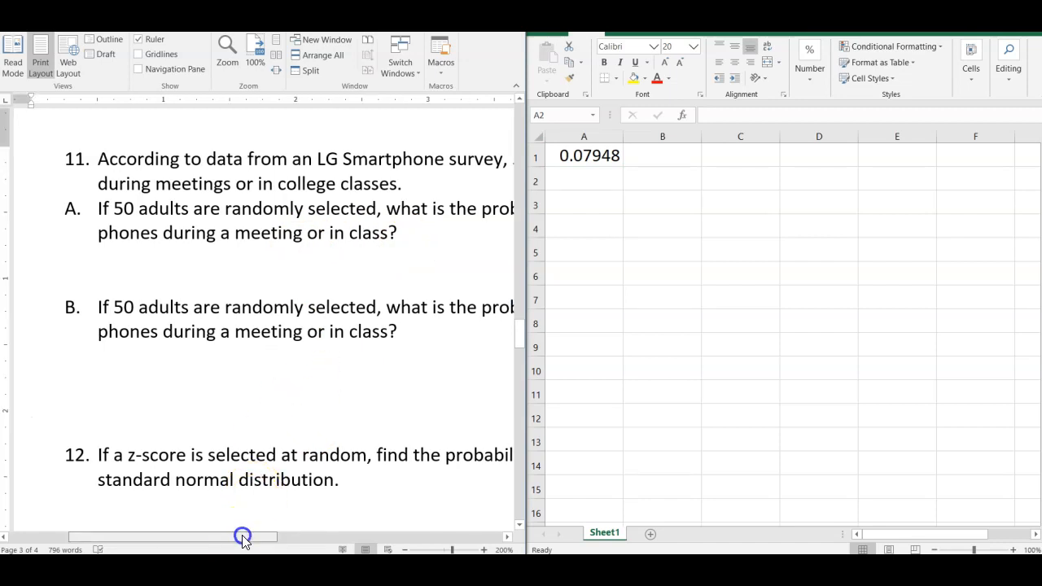
Insert a new column before column A and extend 30 into a counting-up series.
{"action": "left_click_drag", "start_coordinate": [243, 536], "coordinate": [423, 537]}
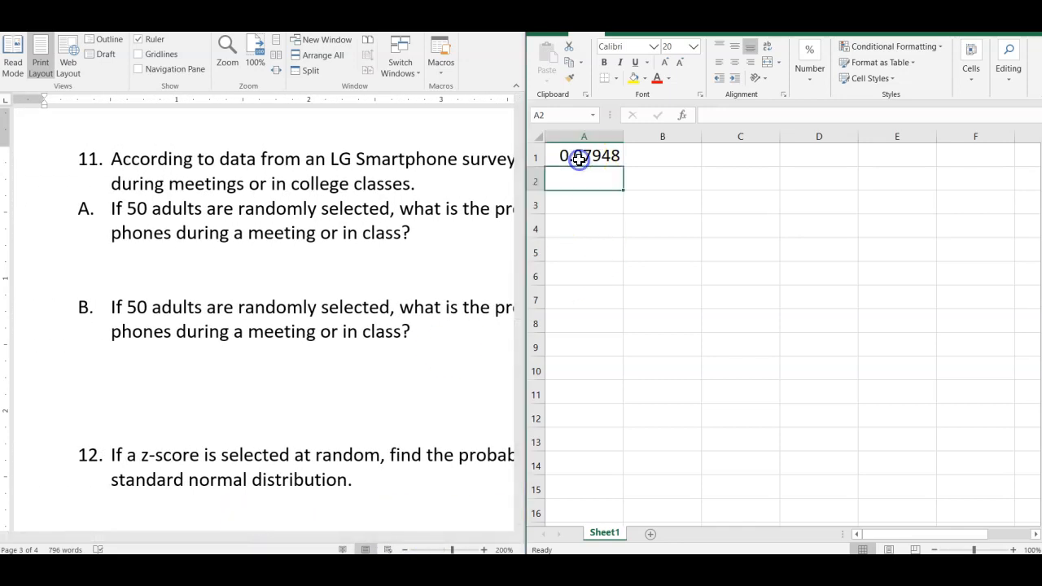
{"action": "left_click", "coordinate": [583, 155]}
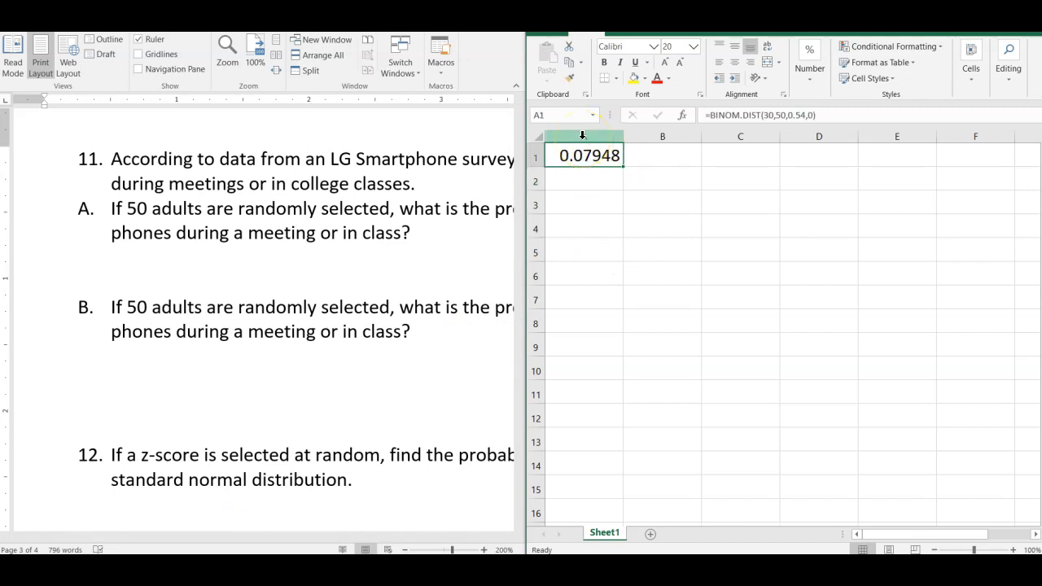
{"action": "right_click", "coordinate": [583, 136]}
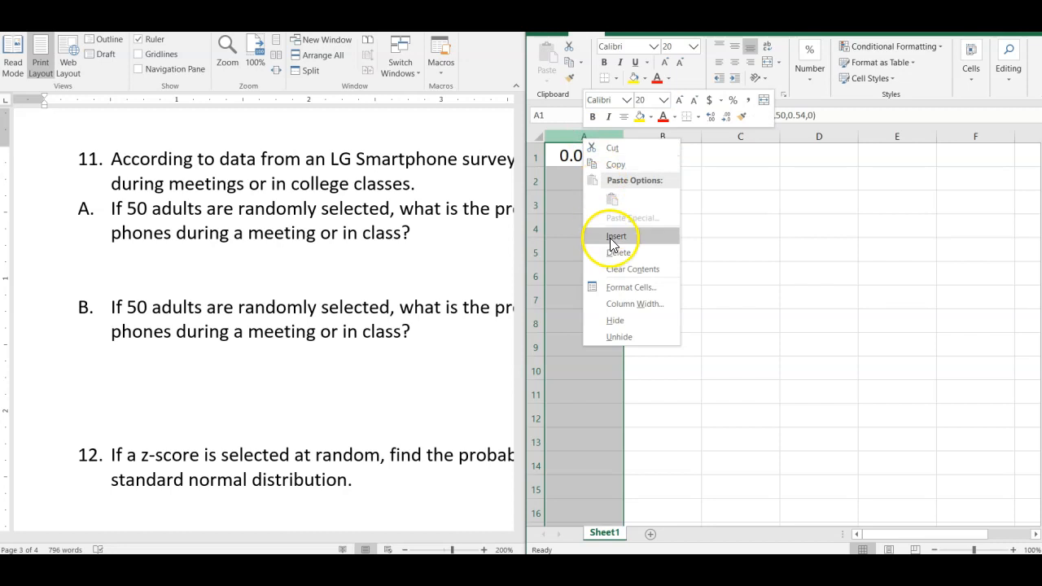
{"action": "left_click", "coordinate": [617, 236]}
{"action": "type", "text": "30"}
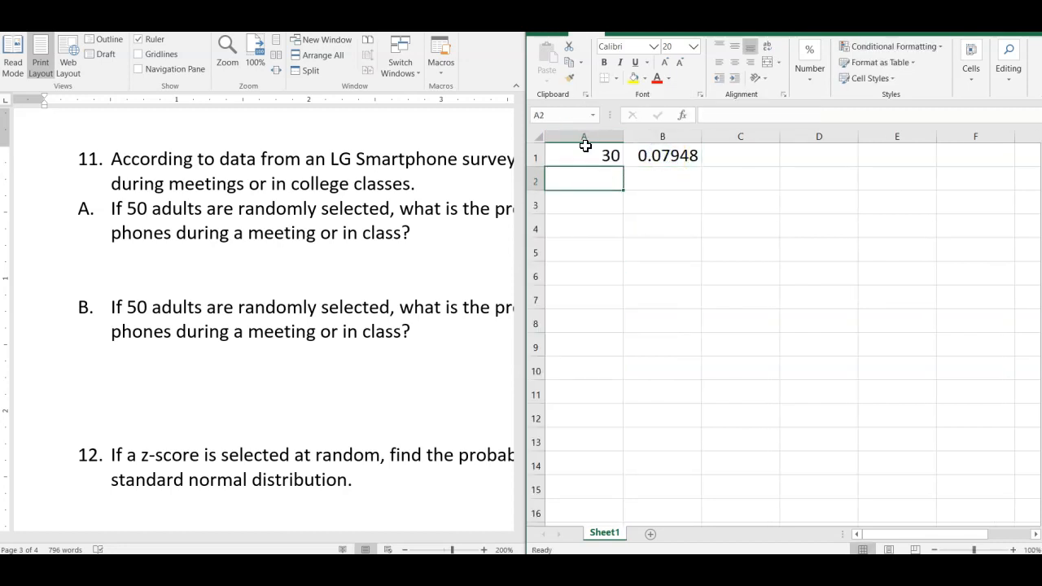
{"action": "left_click_drag", "start_coordinate": [583, 154], "coordinate": [584, 179]}
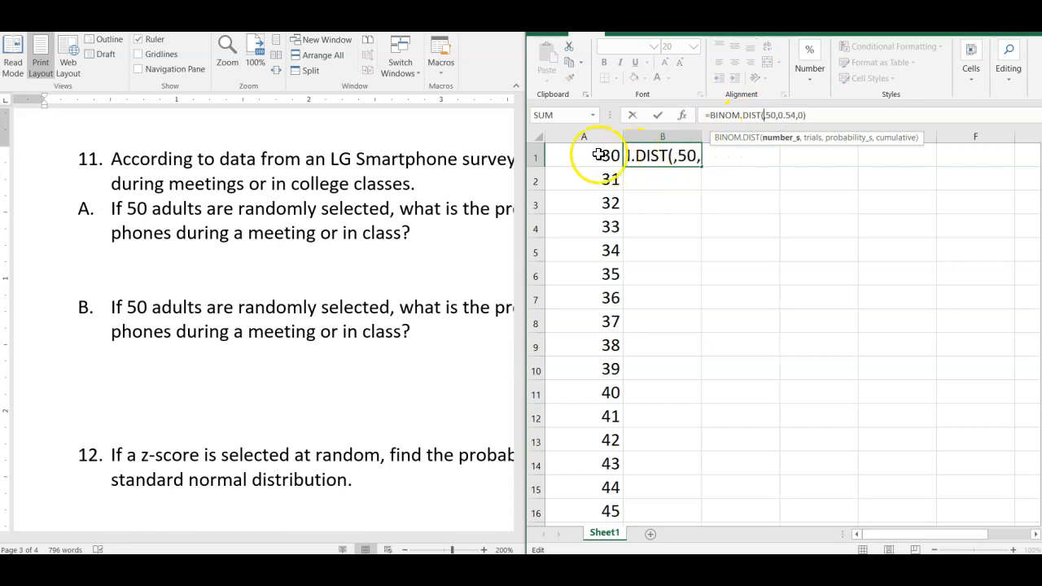
Finish B1's BINOM.DIST formula and scroll down to the column total in B22.
{"action": "left_click", "coordinate": [584, 156]}
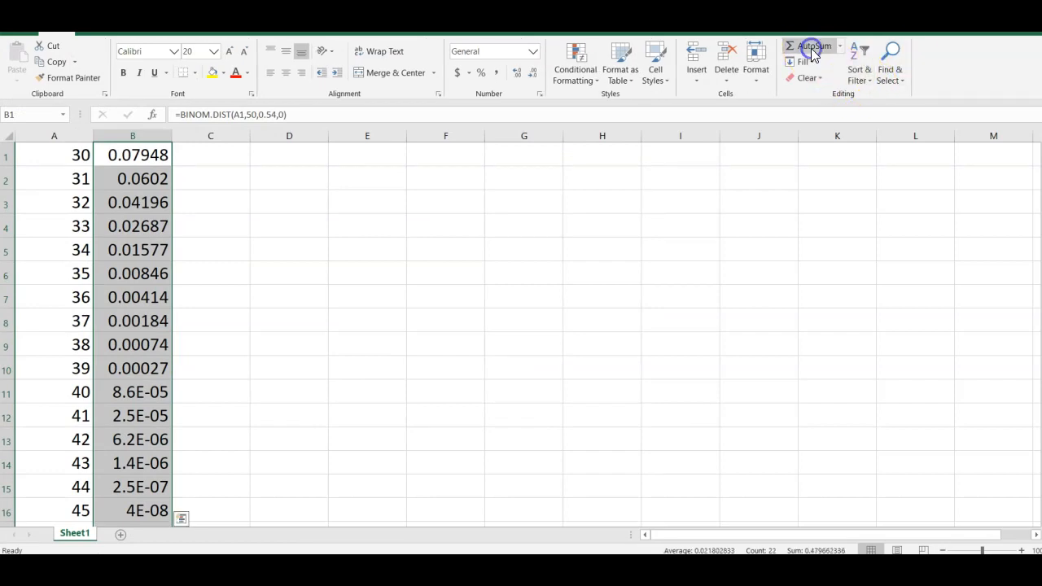
{"action": "scroll", "scroll_direction": "down", "scroll_amount": 3}
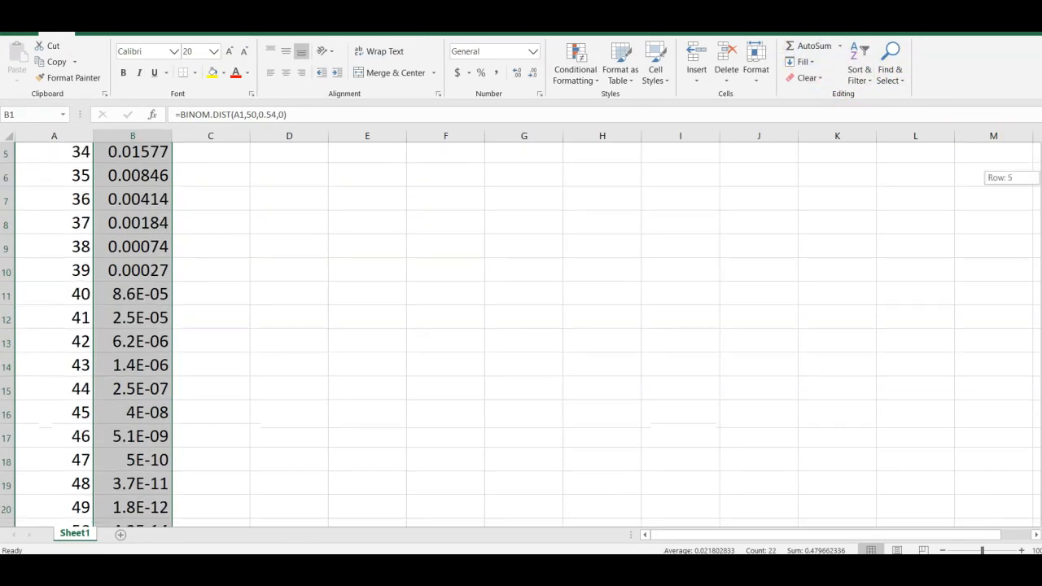
{"action": "scroll", "scroll_direction": "down", "scroll_amount": 3}
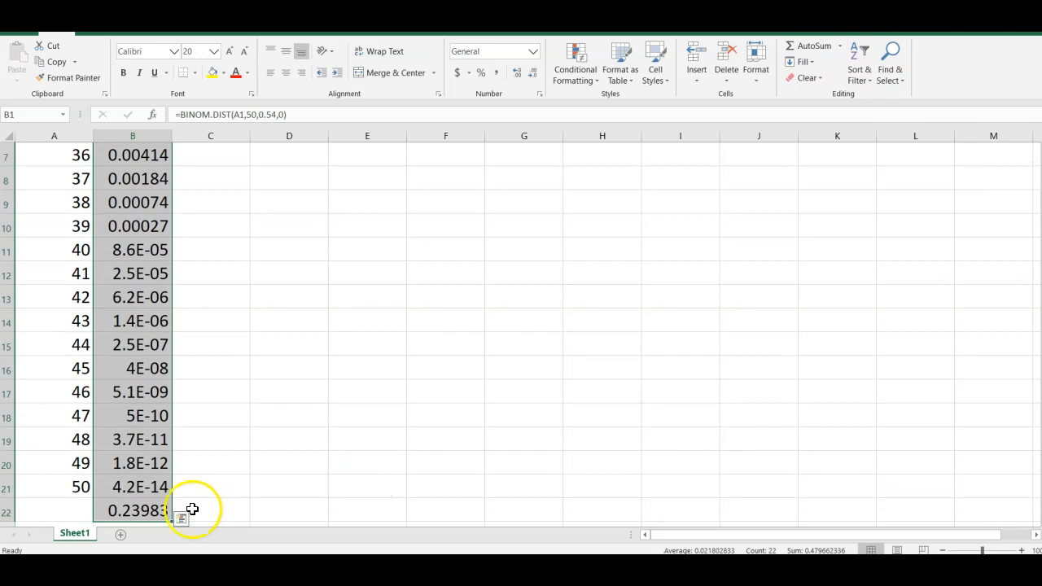
Type the label 'P(At least 30)' beside the total.
{"action": "type", "text": "P"}
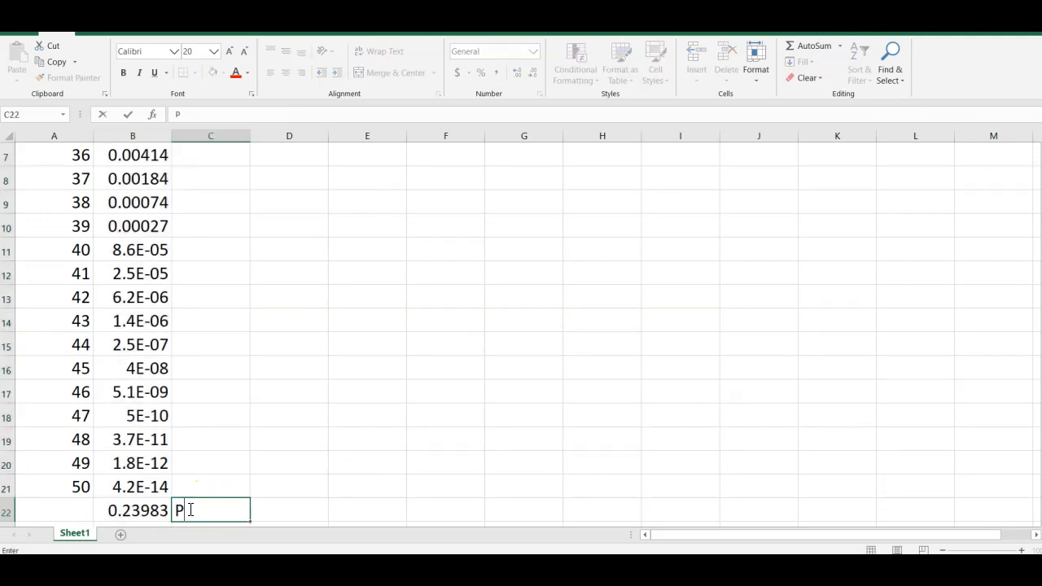
{"action": "type", "text": "(At l"}
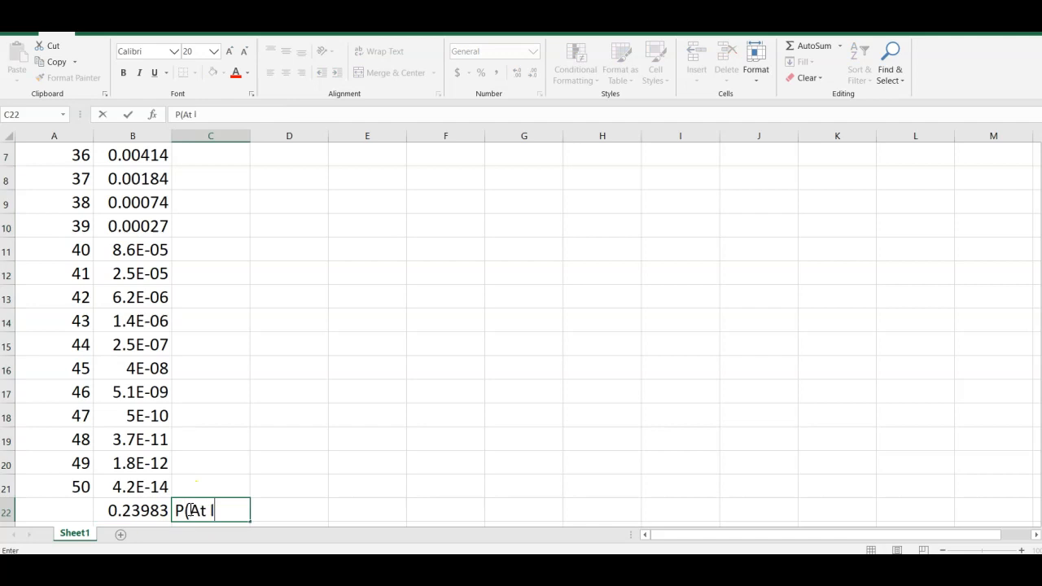
{"action": "type", "text": "east 30)"}
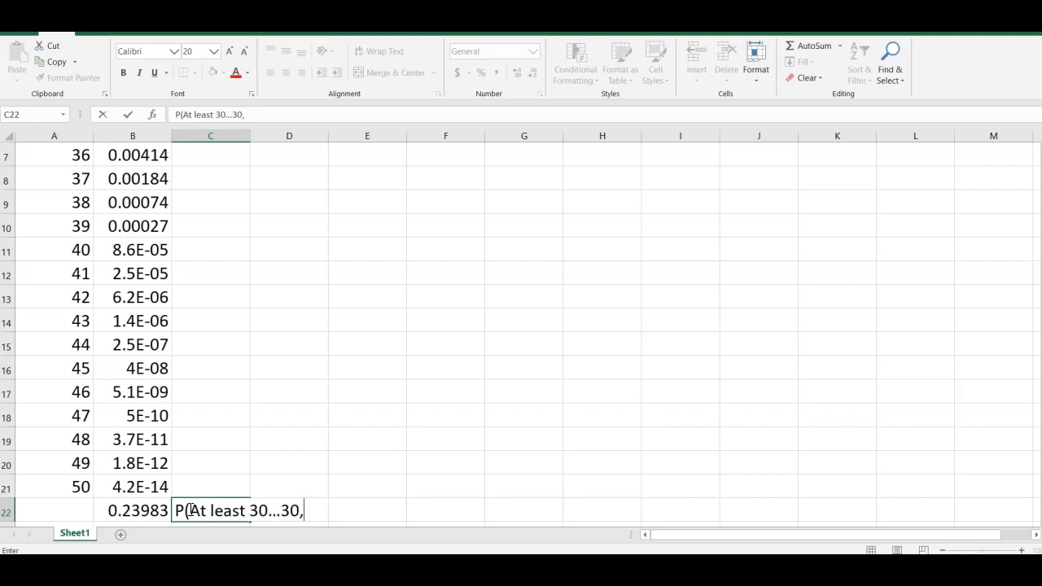
Type '31,32,..49,50)' and select the probability for 48 in B19.
{"action": "type", "text": "31,"}
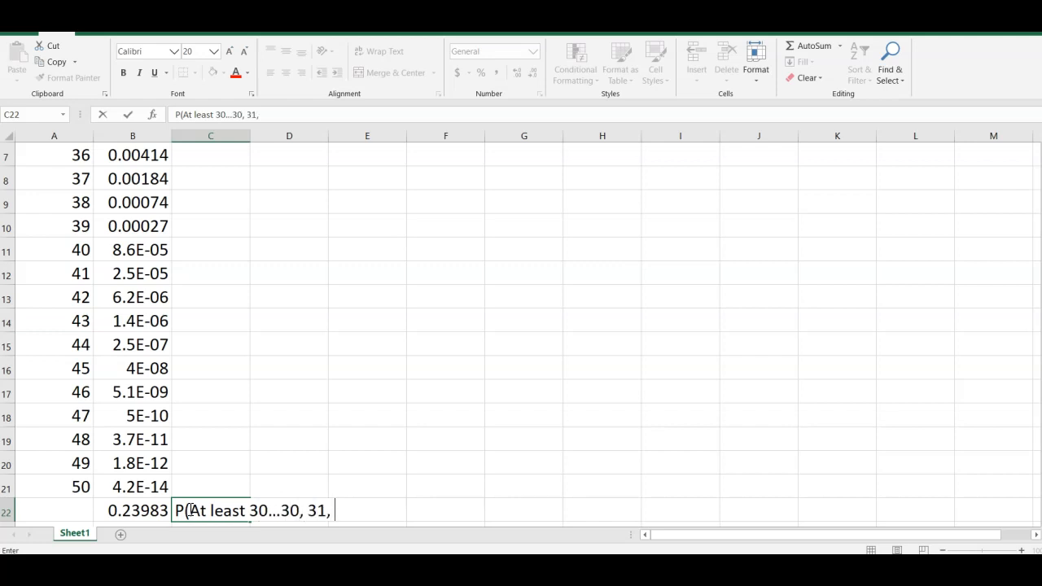
{"action": "type", "text": "32,..."}
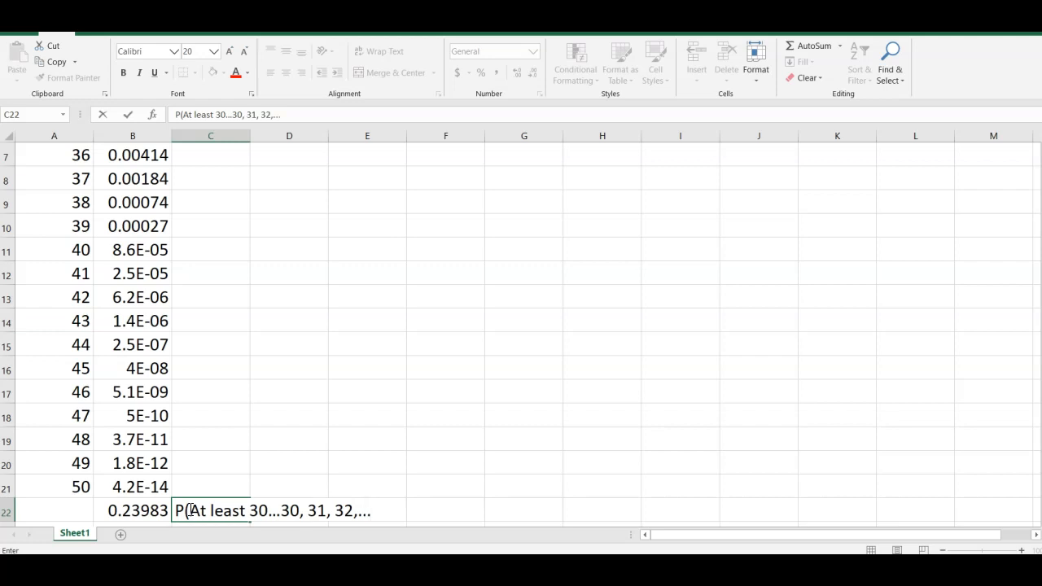
{"action": "type", "text": "49,50"}
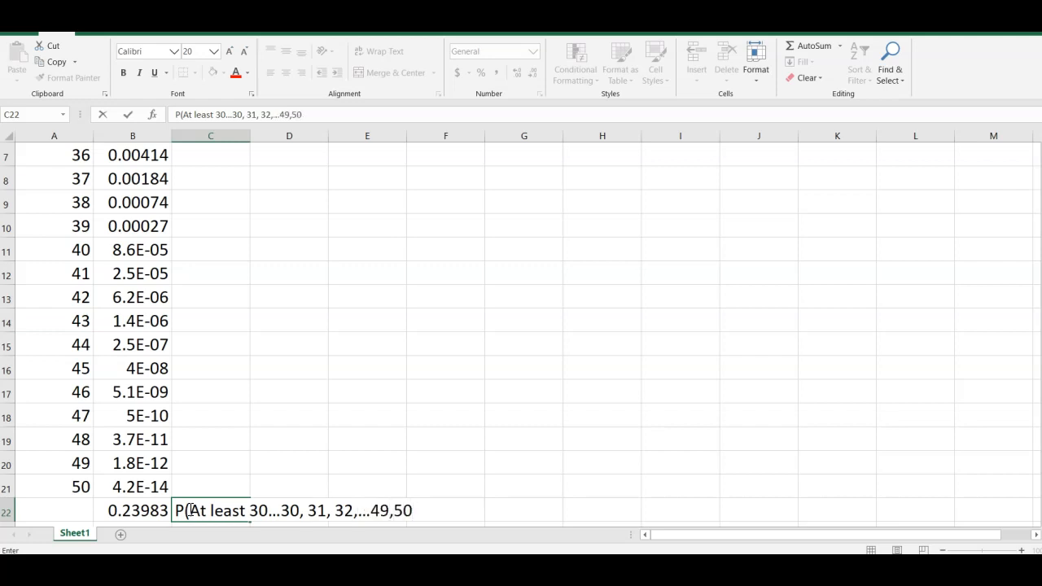
{"action": "type", "text": ")"}
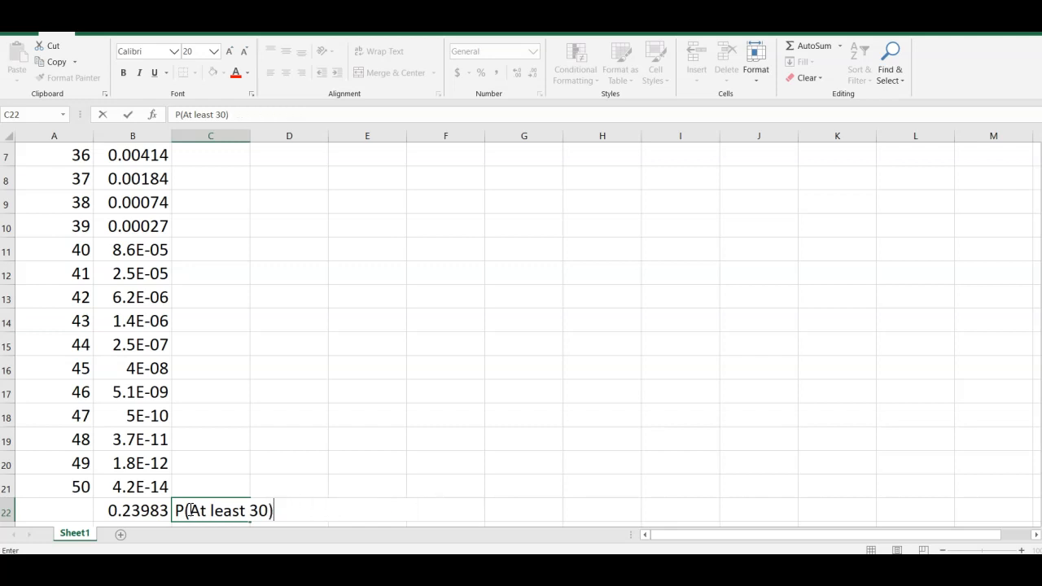
{"action": "mouse_move", "coordinate": [127, 449]}
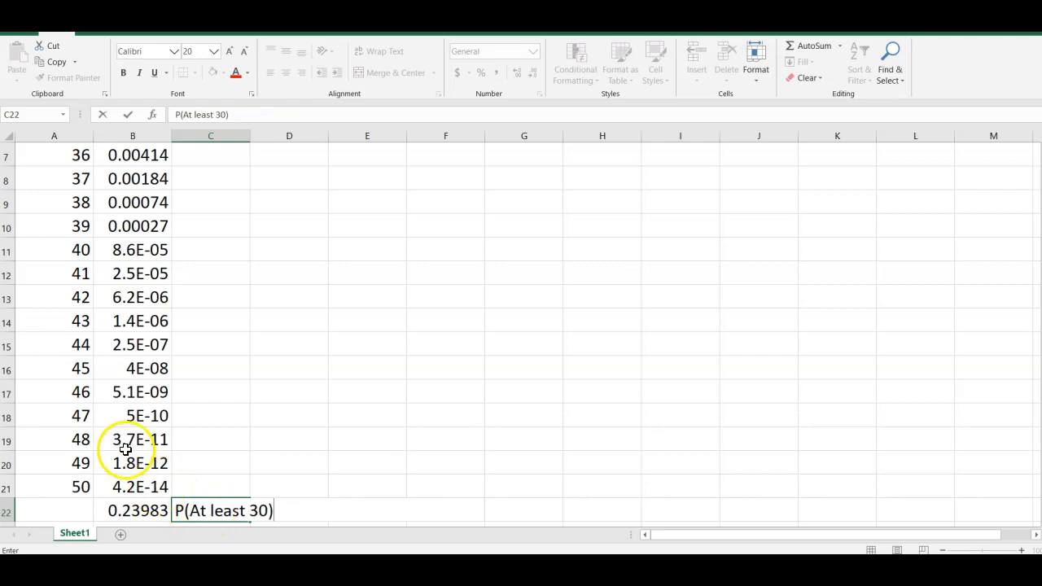
{"action": "left_click", "coordinate": [133, 440]}
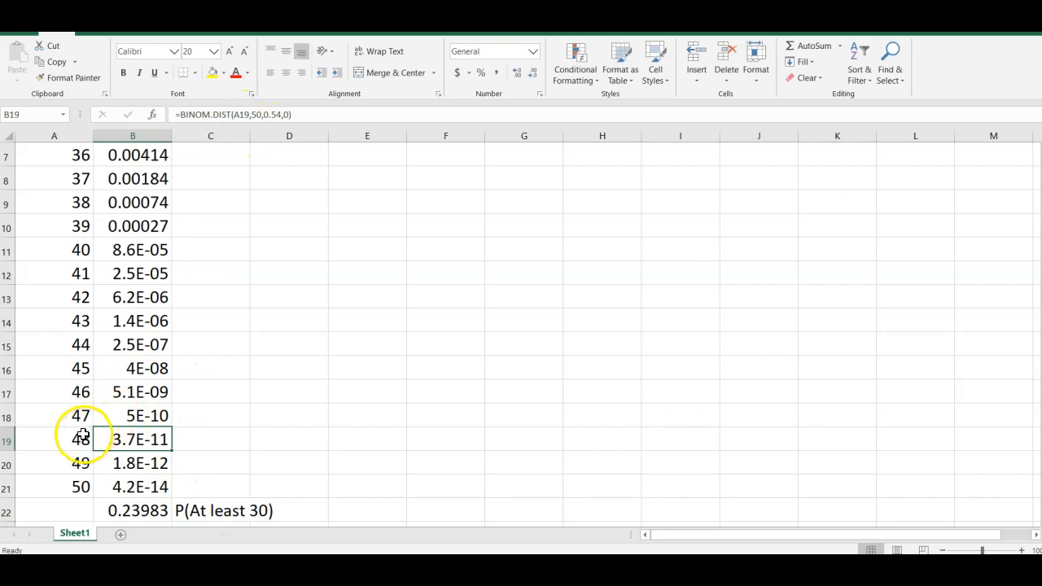
{"action": "mouse_move", "coordinate": [222, 295]}
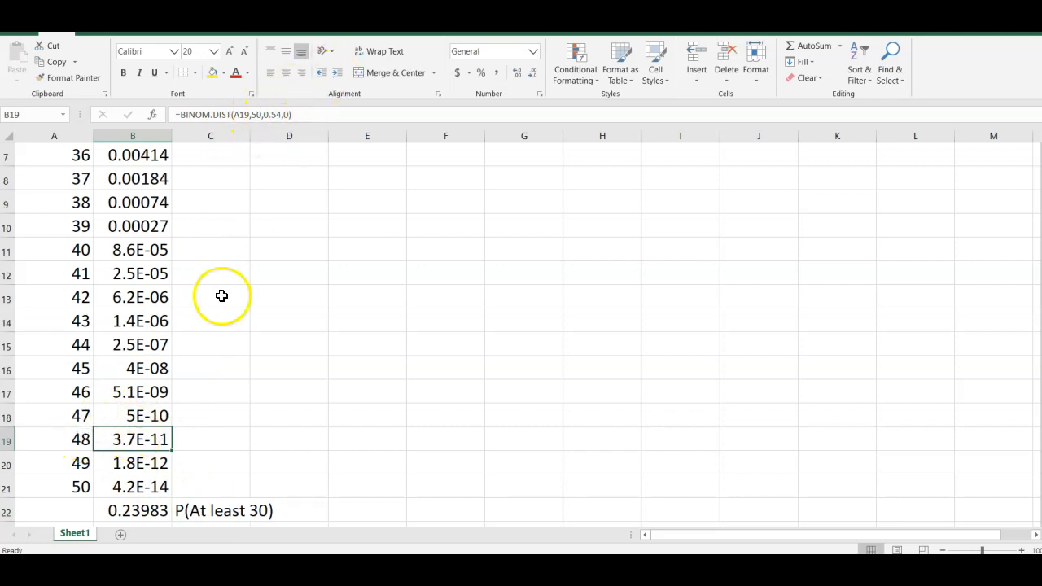
{"action": "mouse_move", "coordinate": [77, 446]}
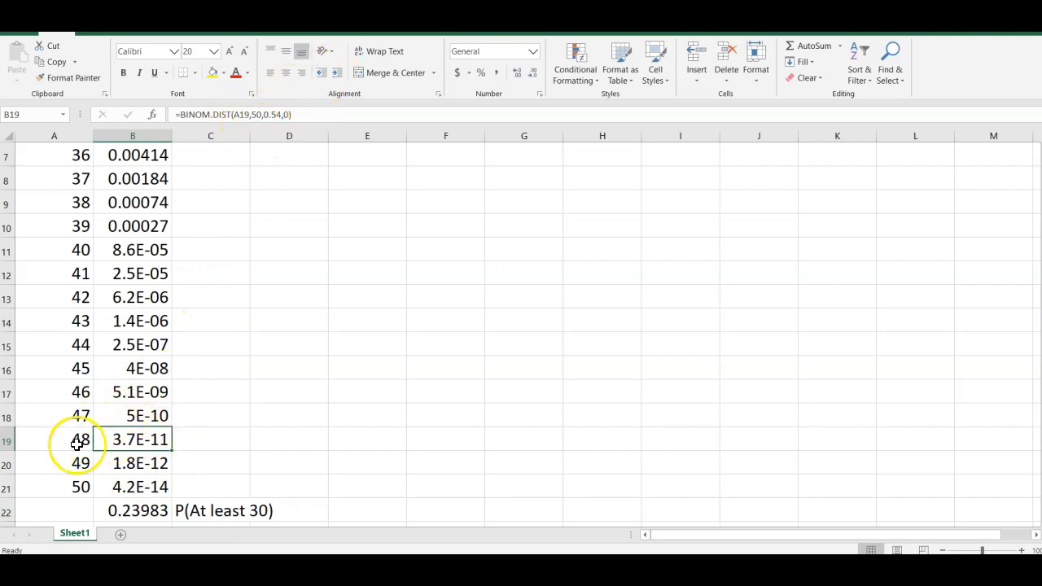
{"action": "mouse_move", "coordinate": [150, 488]}
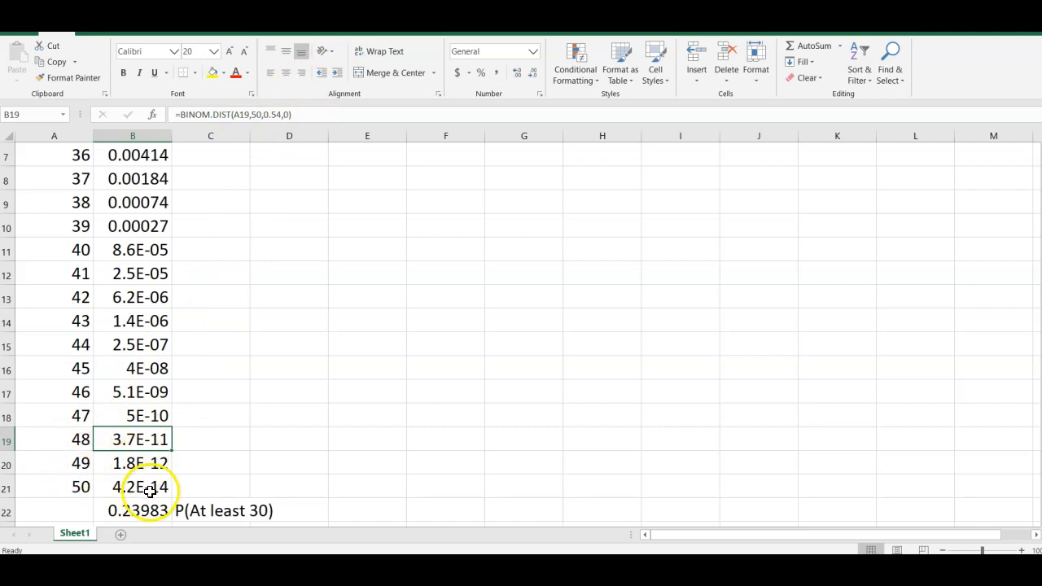
{"action": "mouse_move", "coordinate": [515, 470]}
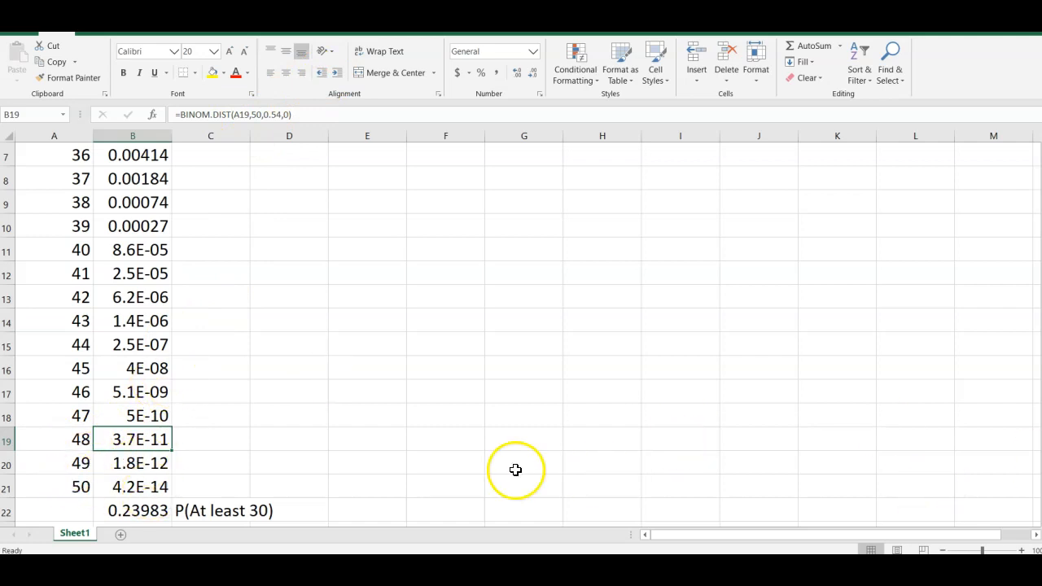
Enter =BINOM.DIST(30,50,.54,1) in E22 for the cumulative probability.
{"action": "left_click", "coordinate": [365, 506]}
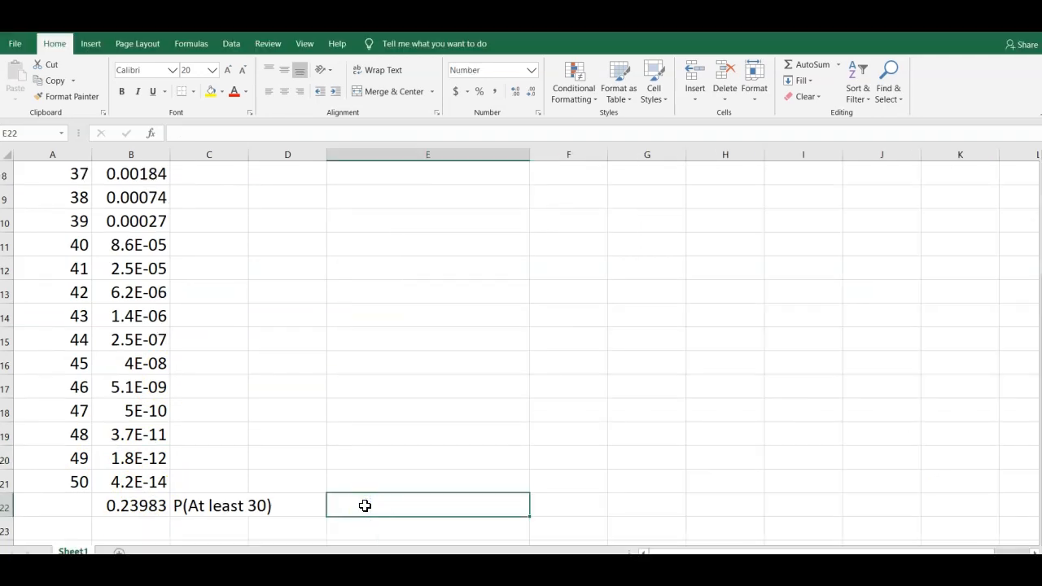
{"action": "type", "text": "=b"}
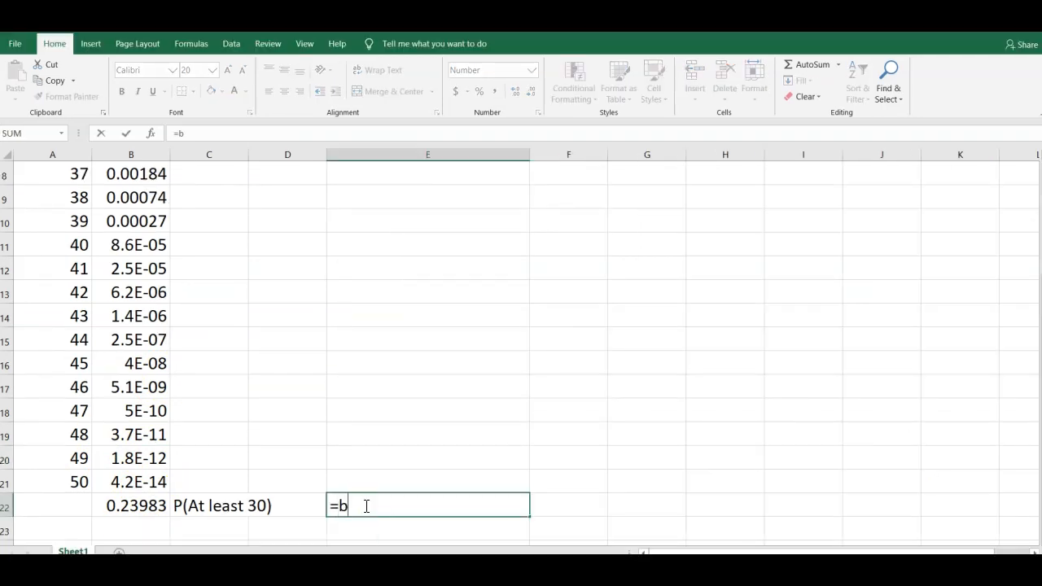
{"action": "type", "text": "in"}
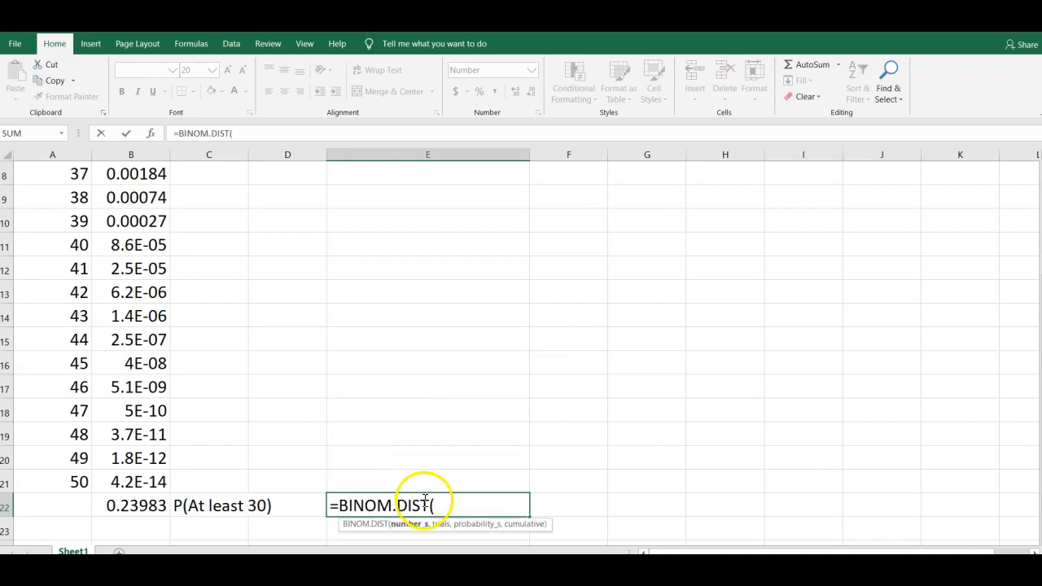
{"action": "type", "text": "30"}
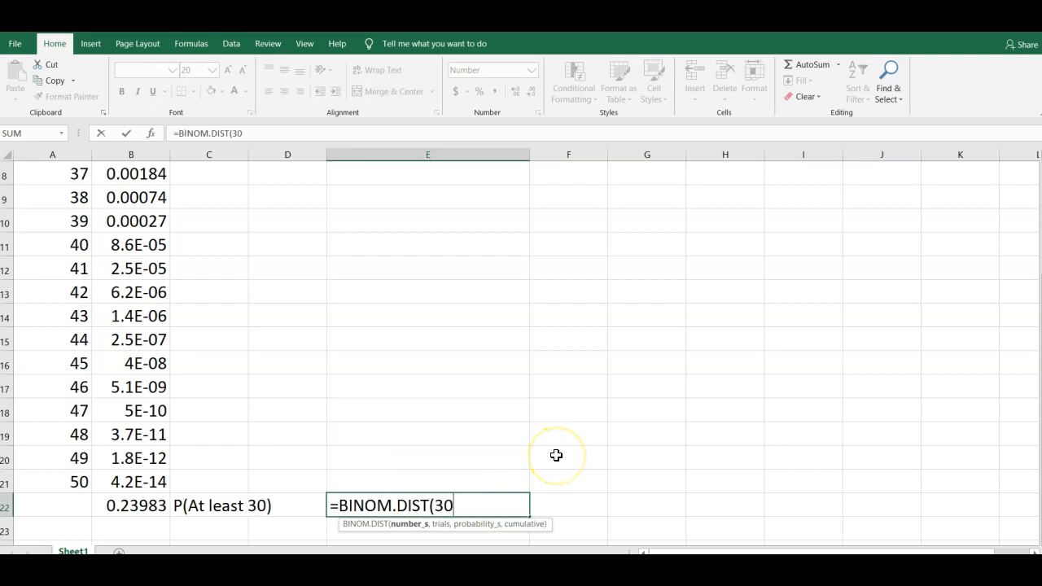
{"action": "type", "text": ",50"}
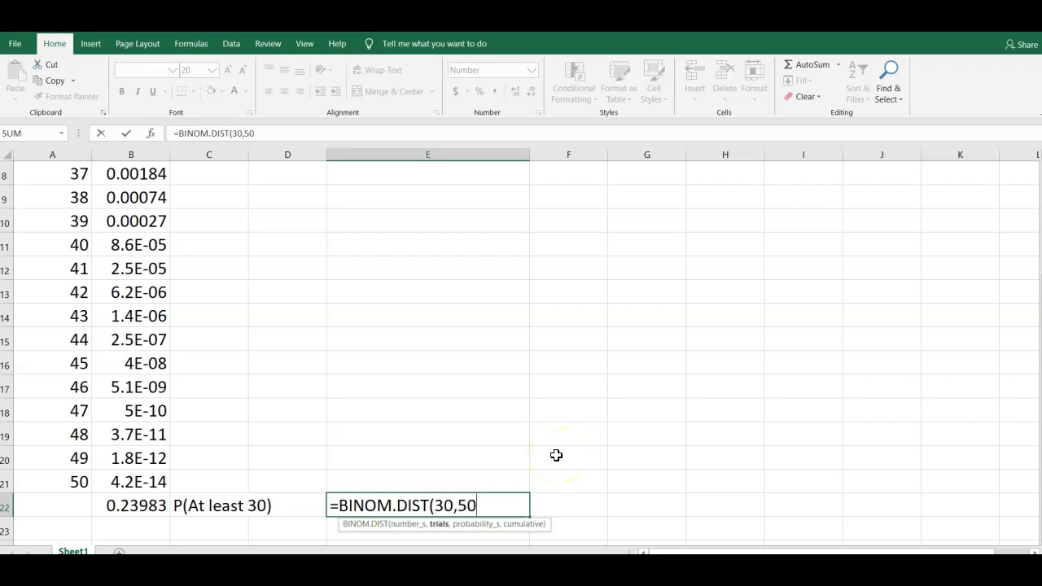
{"action": "type", "text": ","}
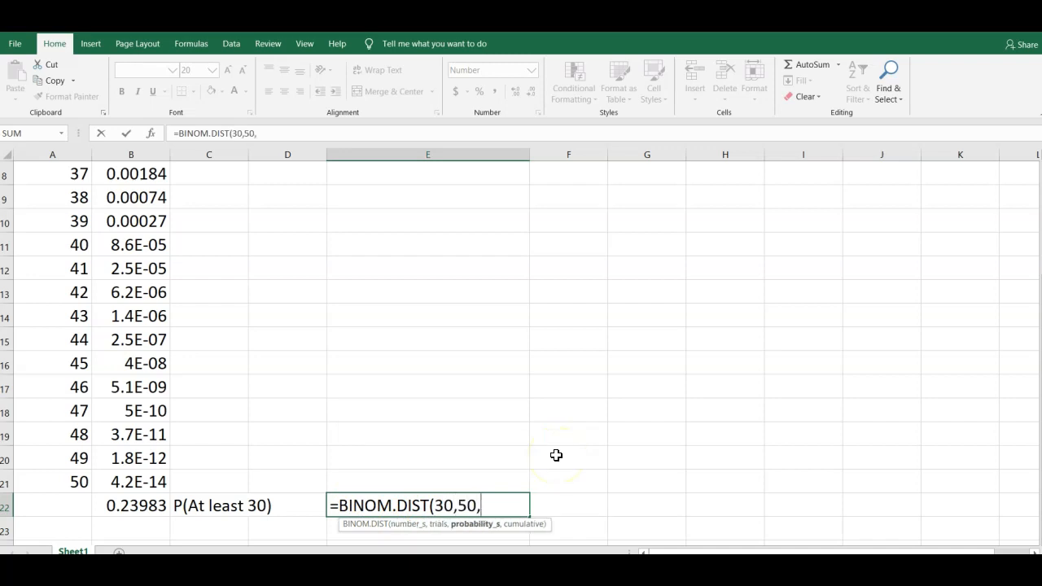
{"action": "type", "text": ".54"}
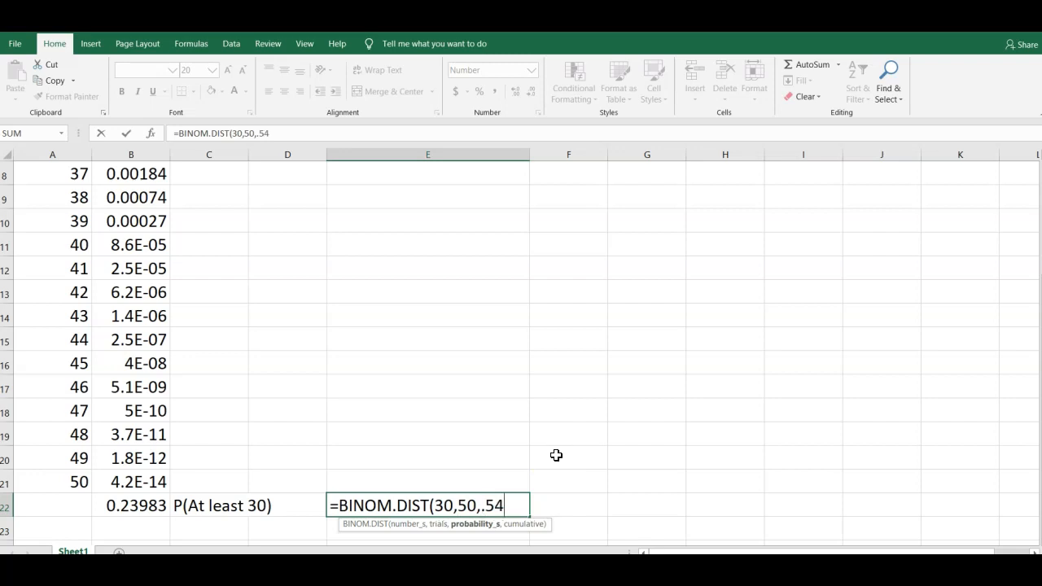
{"action": "type", "text": ",1"}
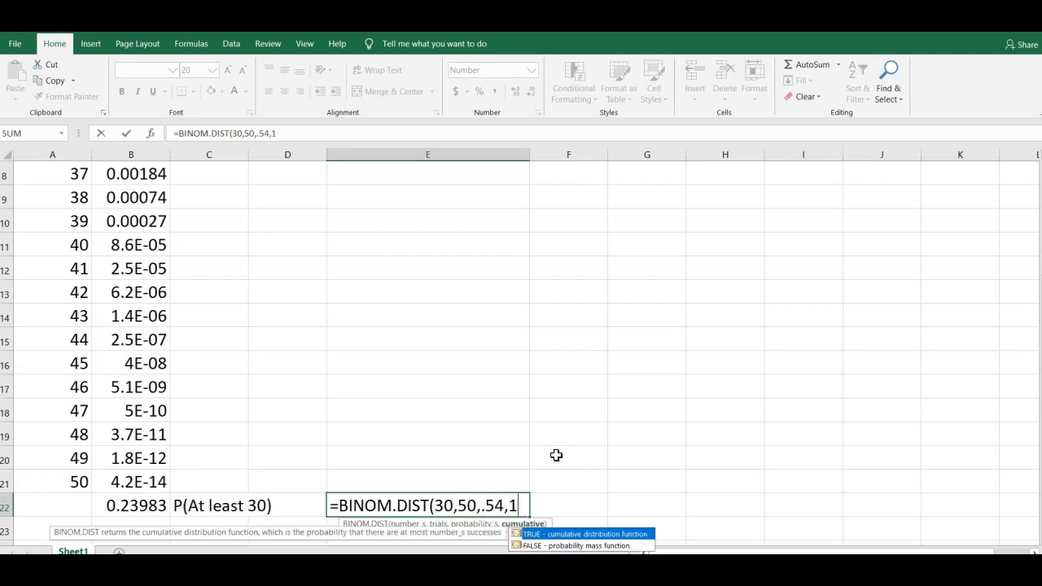
{"action": "key", "text": "Return"}
{"action": "type", "text": "="}
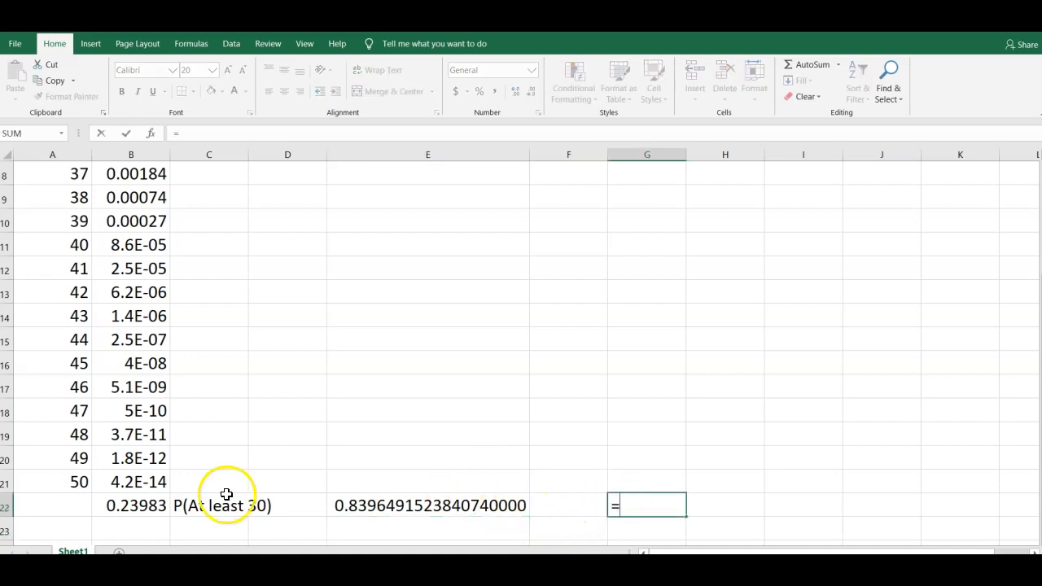
Build G22's formula adding B22 and E22.
{"action": "left_click", "coordinate": [131, 506]}
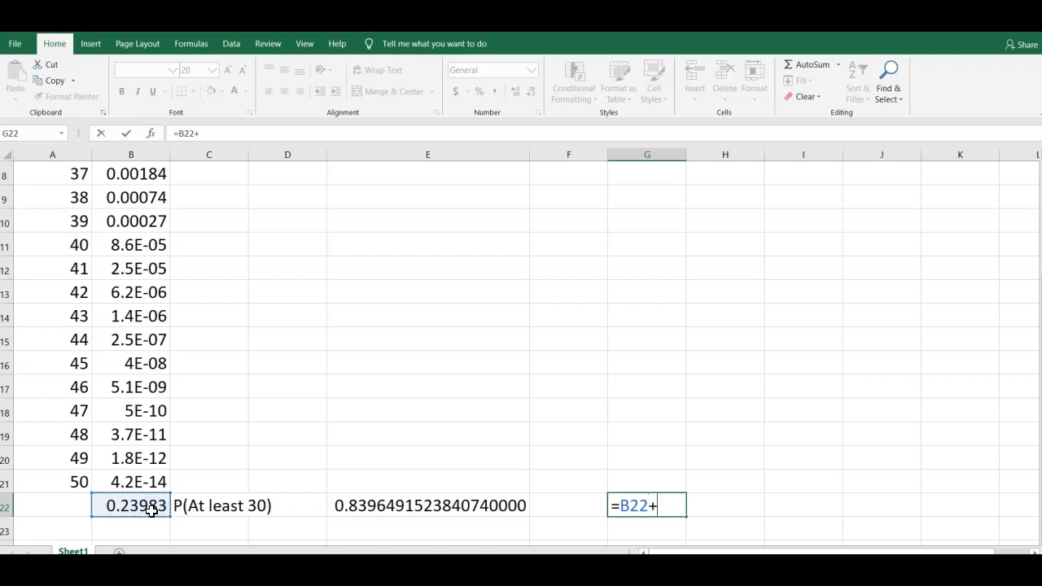
{"action": "left_click", "coordinate": [427, 505]}
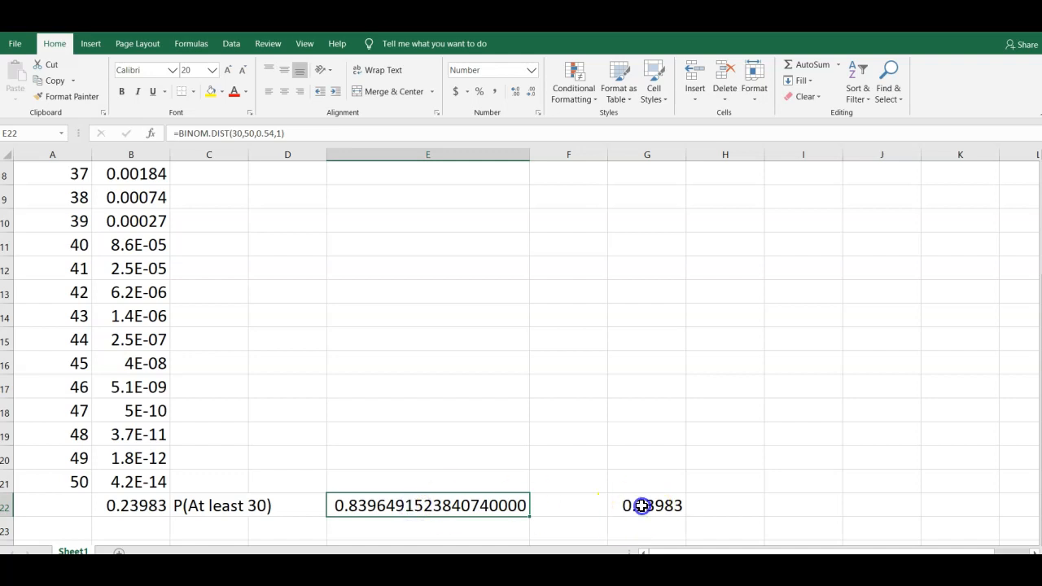
{"action": "left_click", "coordinate": [647, 506]}
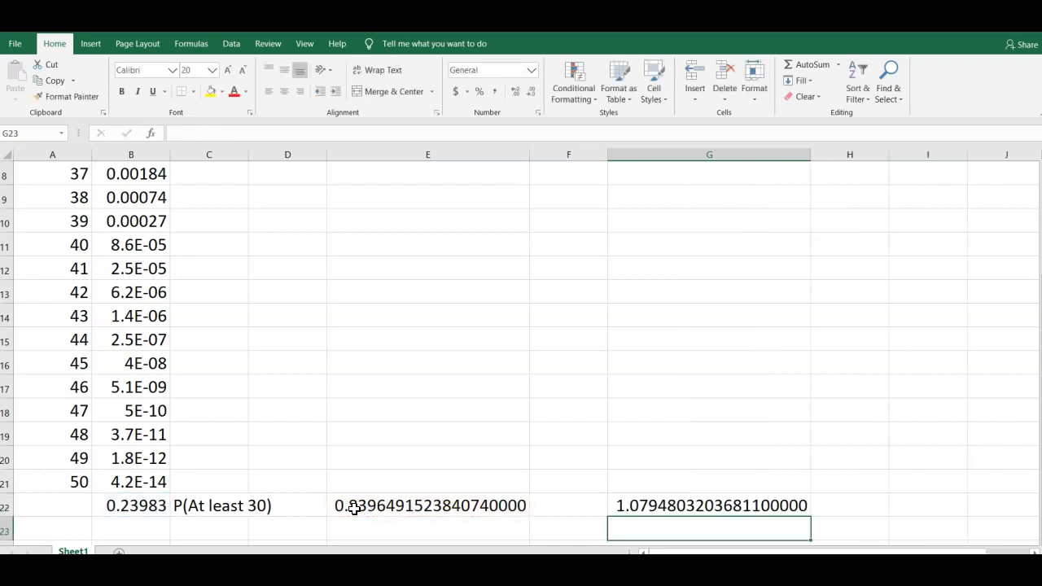
Inspect the formulas in G22, E22 and B22.
{"action": "left_click", "coordinate": [709, 505]}
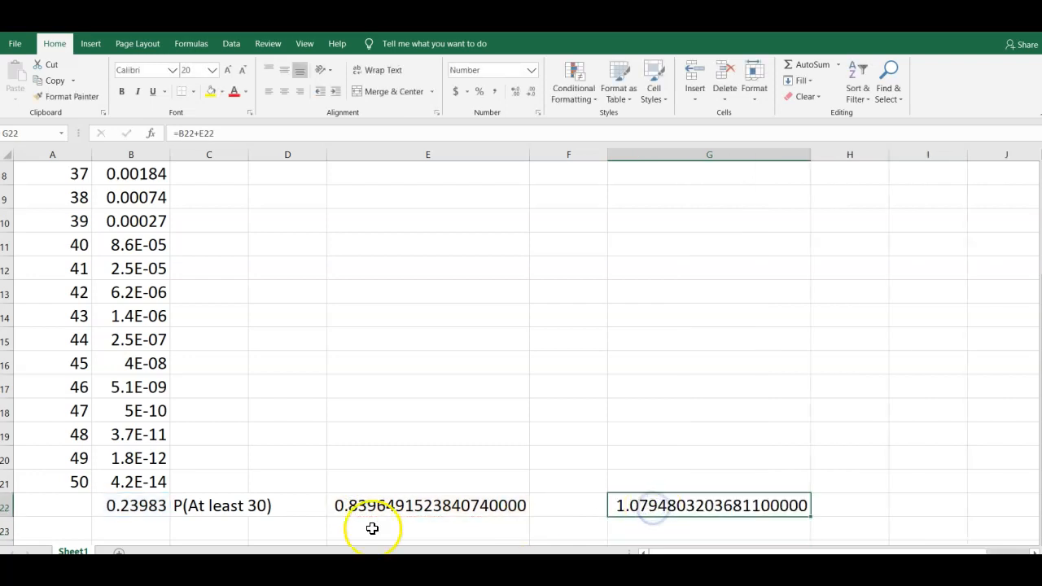
{"action": "left_click", "coordinate": [427, 504]}
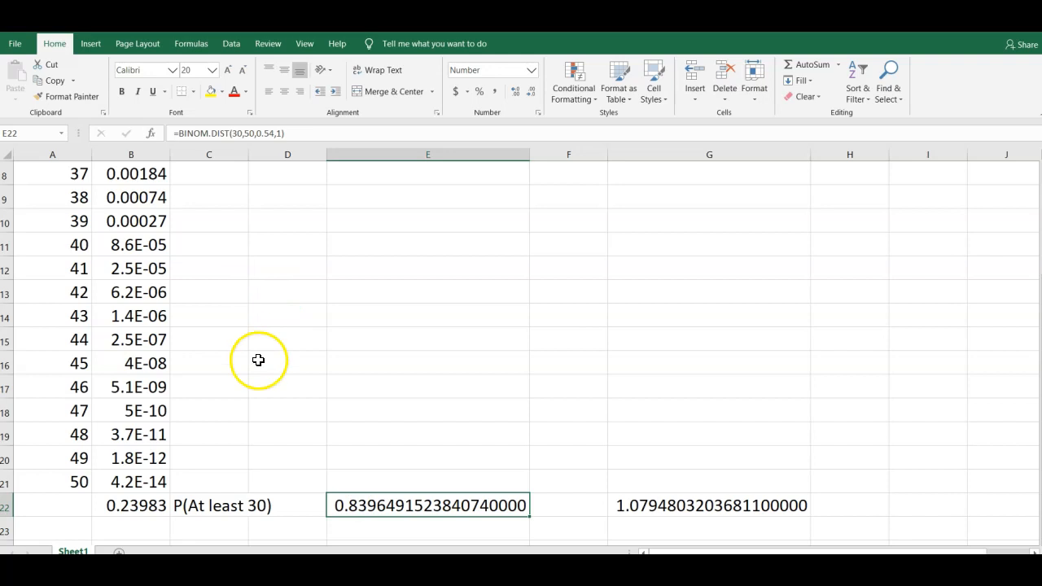
{"action": "mouse_move", "coordinate": [240, 133]}
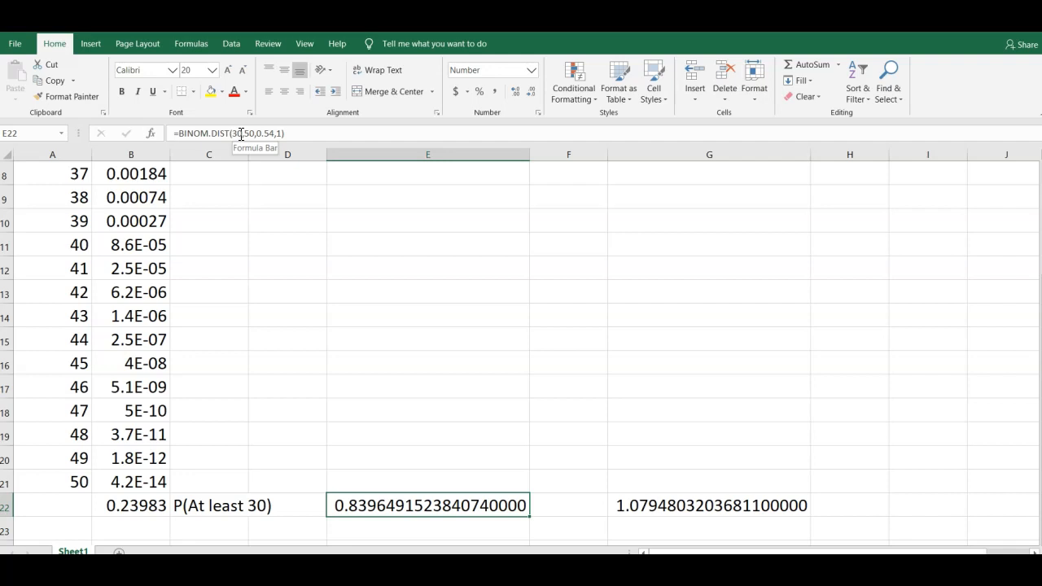
{"action": "left_click", "coordinate": [131, 506]}
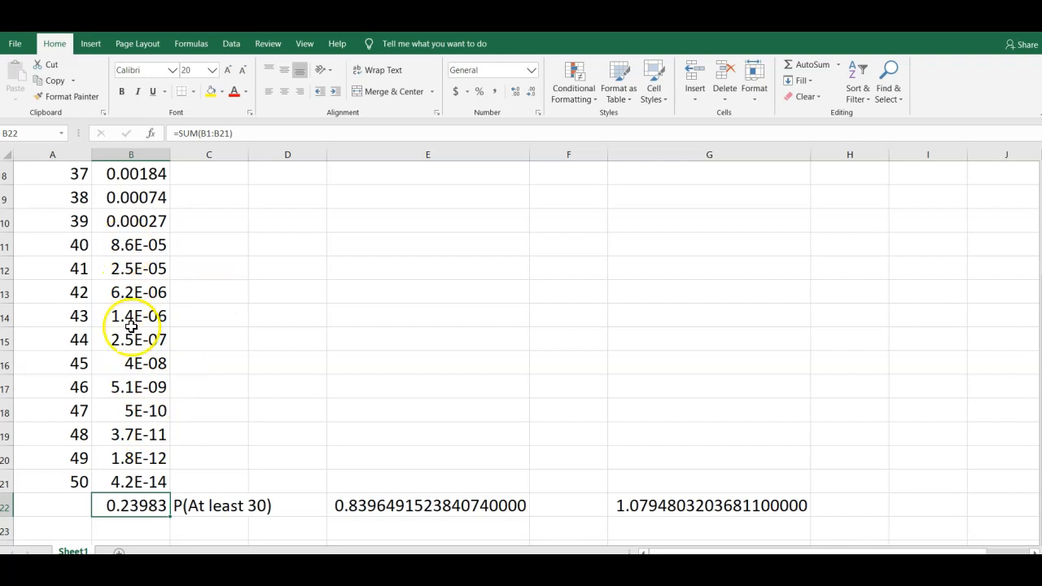
Change E22's cumulative BINOM.DIST first argument from 30 to 29.
{"action": "left_click", "coordinate": [428, 505]}
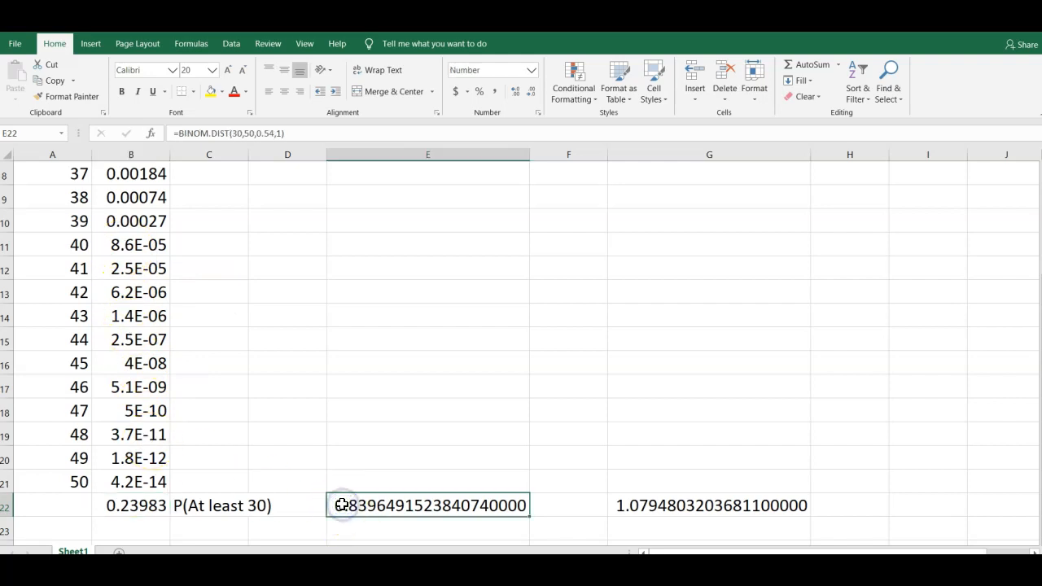
{"action": "mouse_move", "coordinate": [240, 132]}
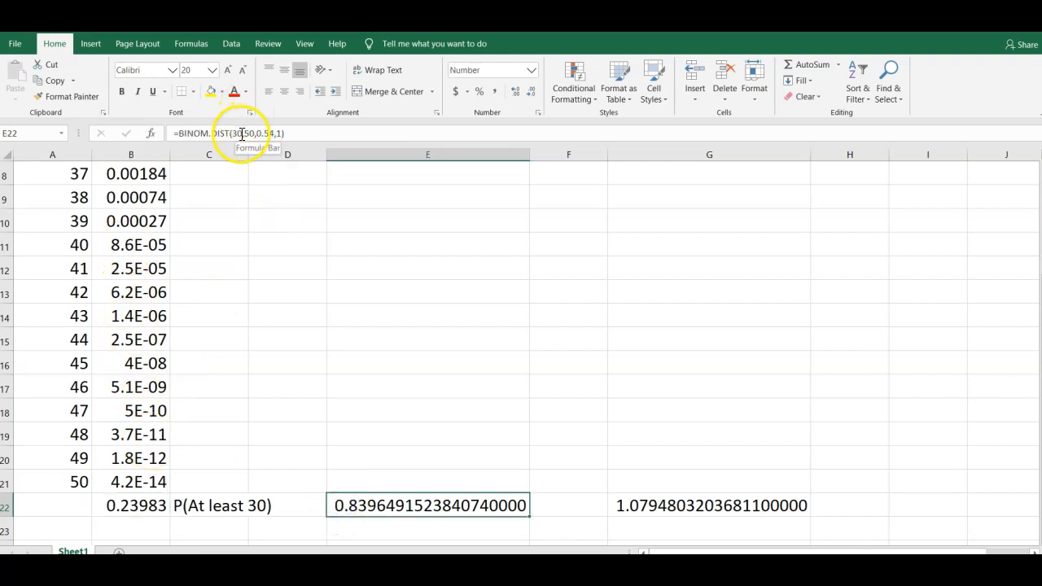
{"action": "double_click", "coordinate": [427, 504]}
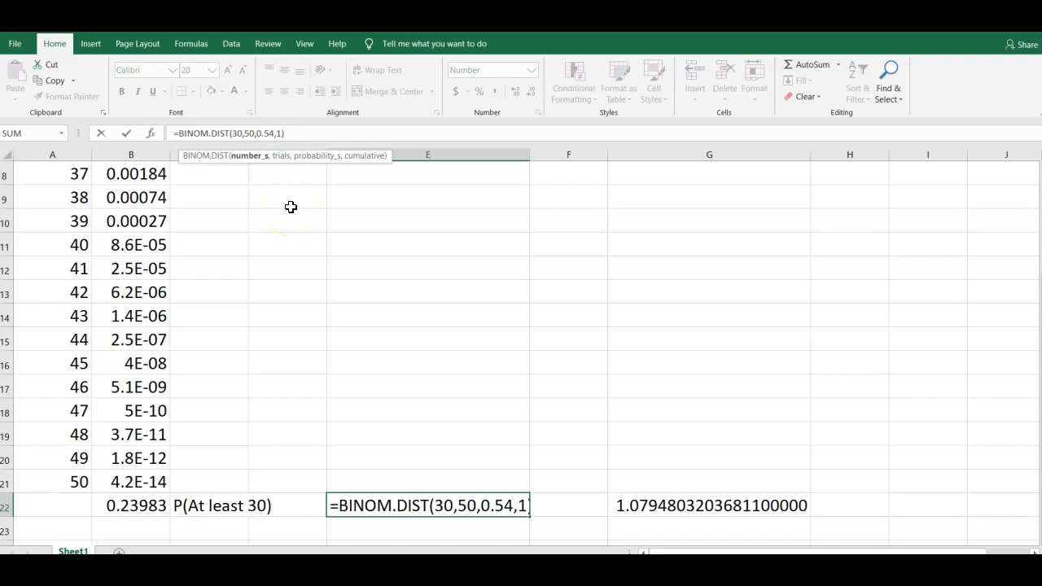
{"action": "key", "text": "Backspace"}
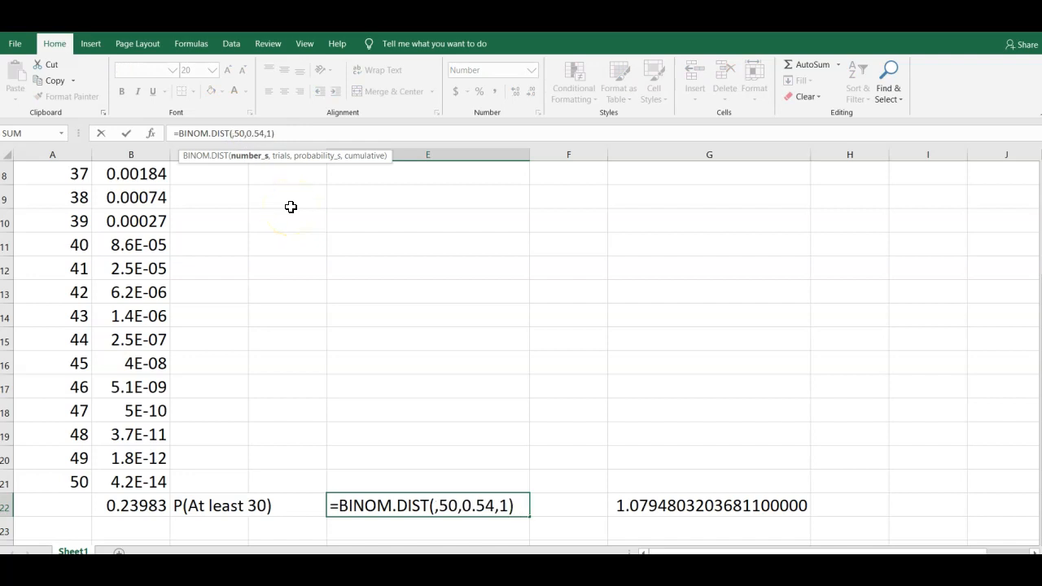
{"action": "type", "text": "29"}
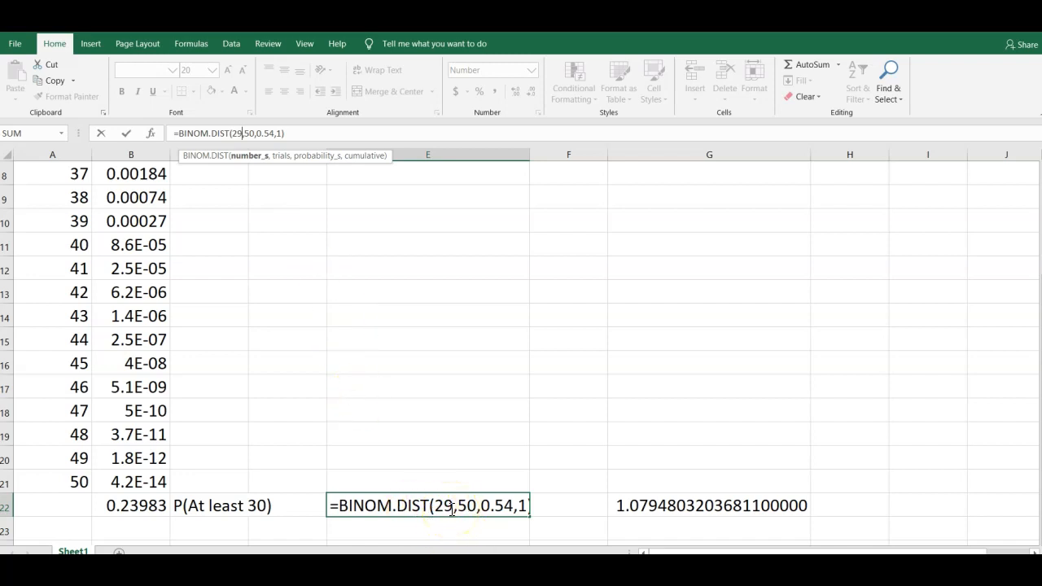
{"action": "mouse_move", "coordinate": [196, 505]}
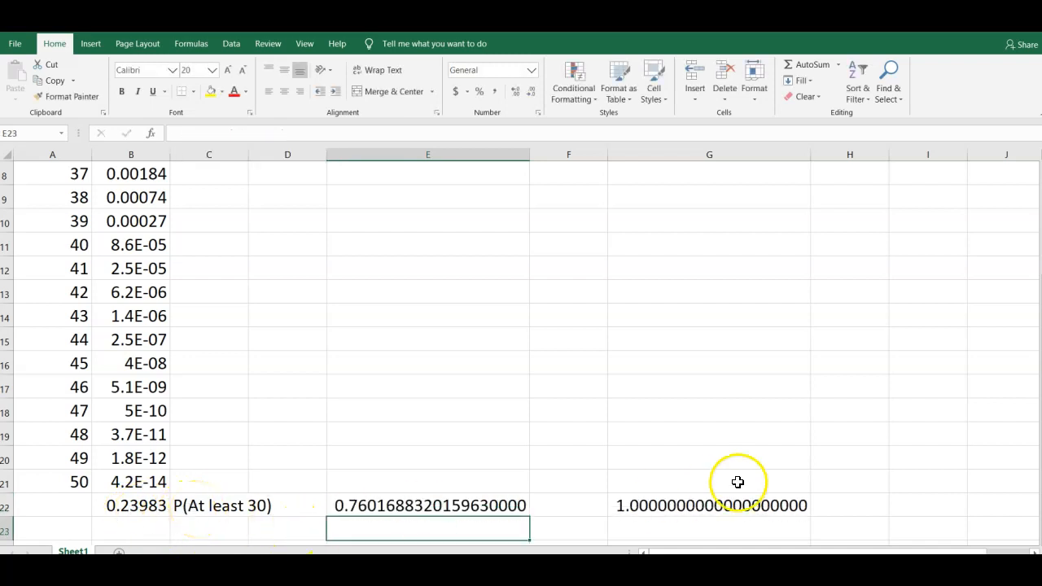
{"action": "mouse_move", "coordinate": [548, 505]}
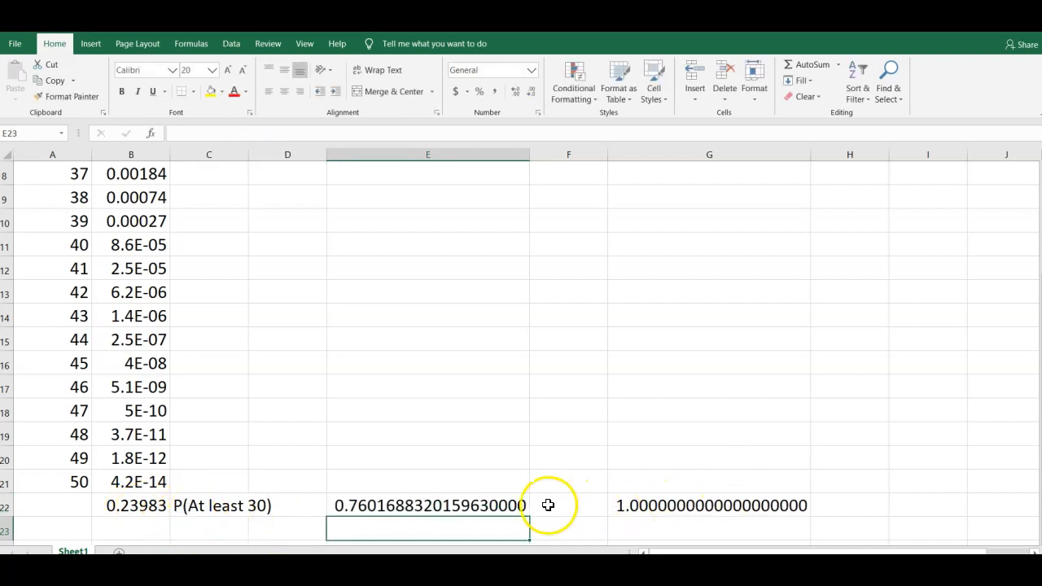
Prefix E22's formula with 1- to make =1-BINOM.DIST(29,50,0.54,1).
{"action": "left_click", "coordinate": [427, 505]}
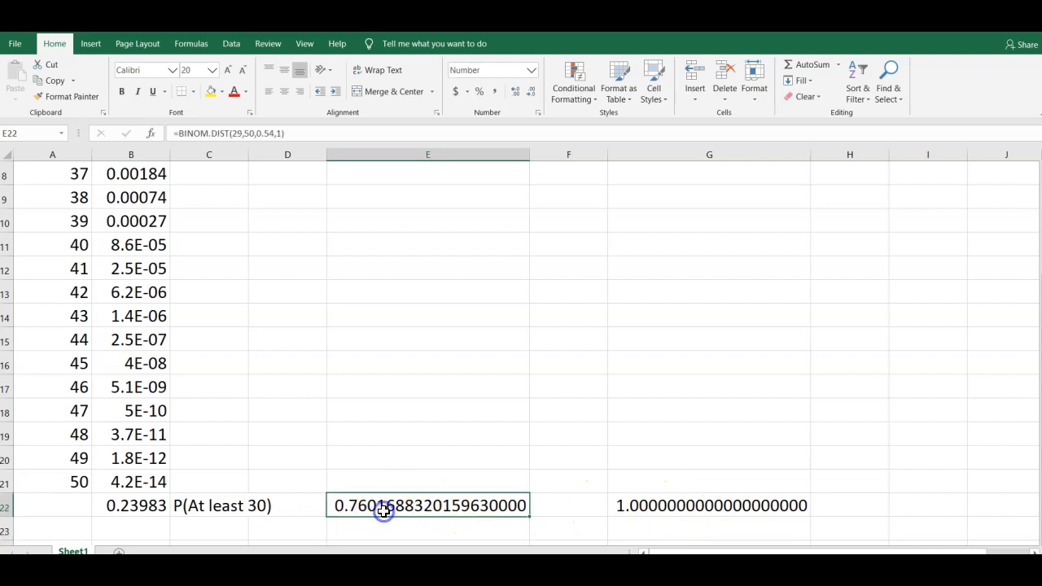
{"action": "double_click", "coordinate": [427, 505]}
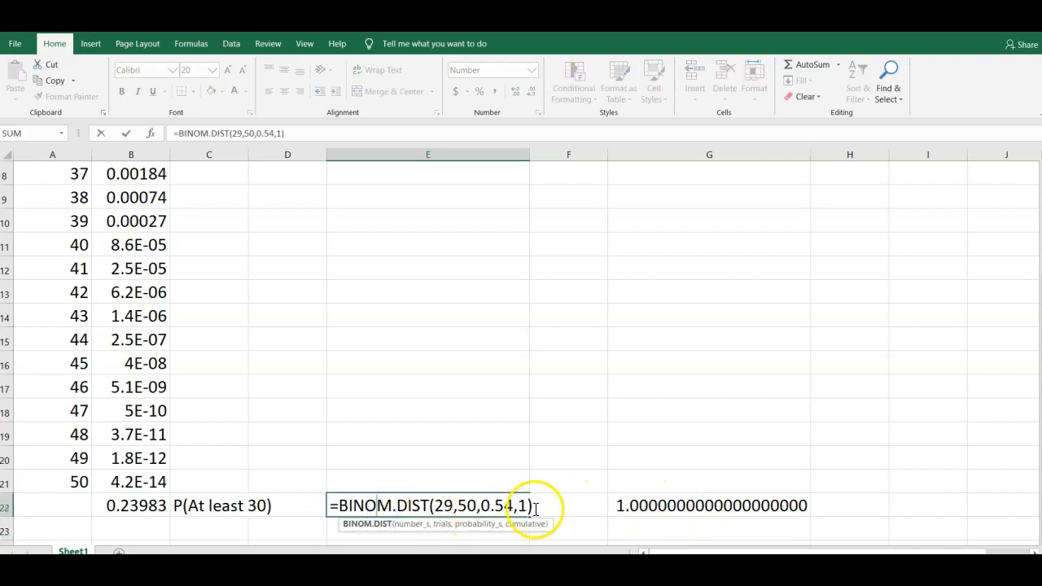
{"action": "mouse_move", "coordinate": [435, 506]}
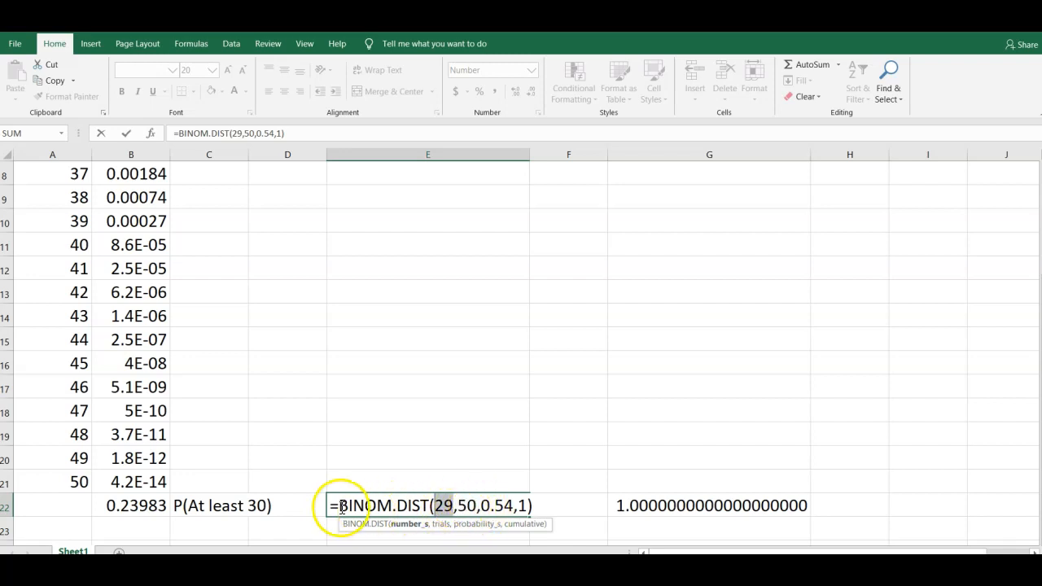
{"action": "type", "text": "1"}
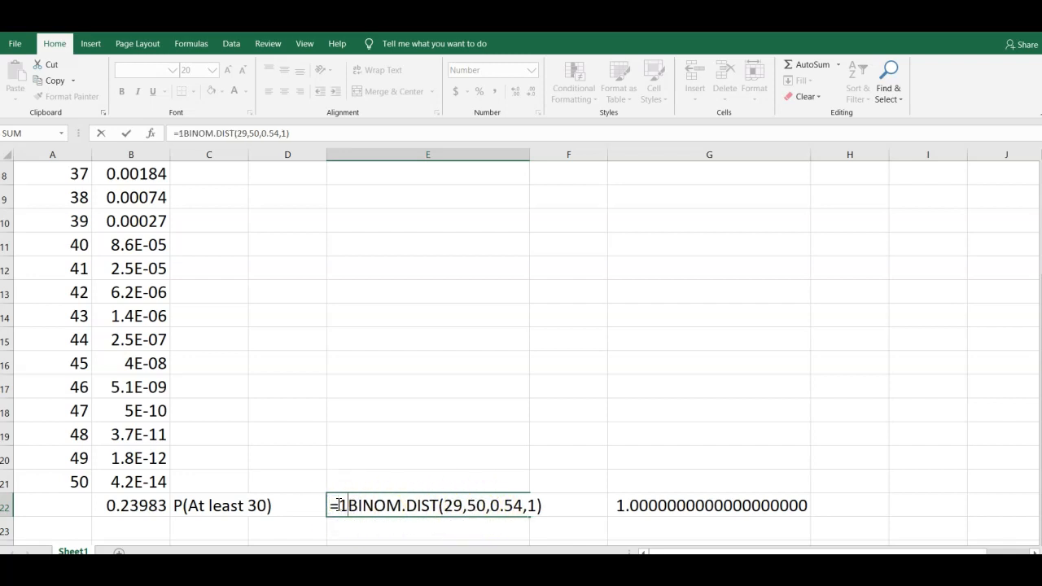
{"action": "type", "text": "-"}
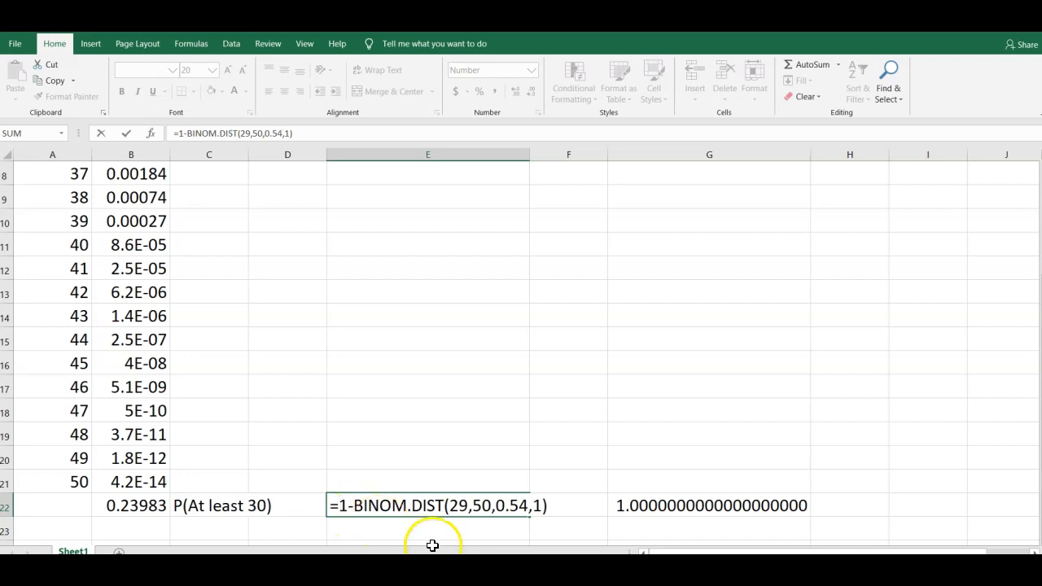
{"action": "mouse_move", "coordinate": [486, 497]}
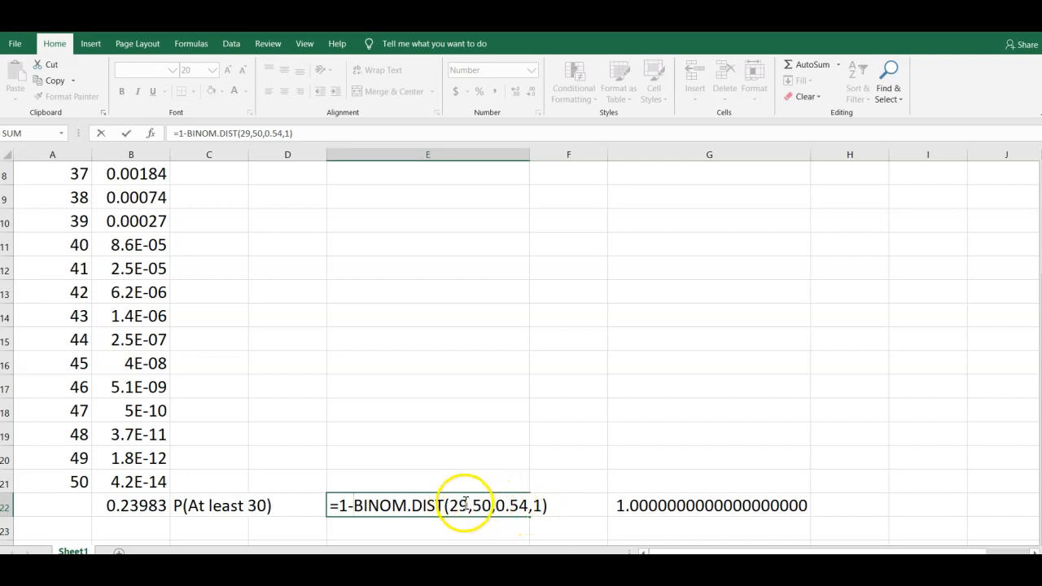
{"action": "mouse_move", "coordinate": [460, 504]}
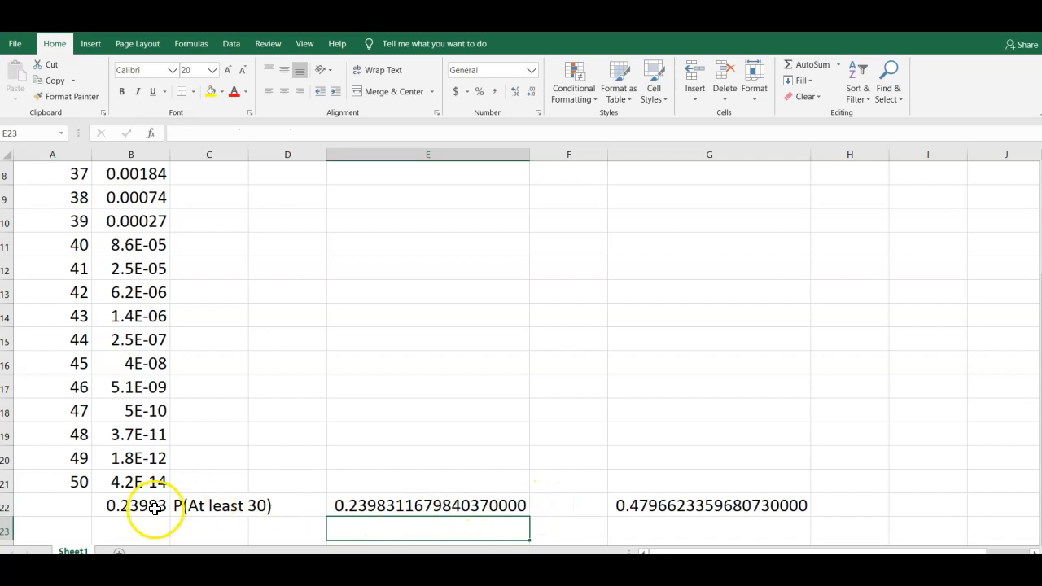
Clear G22, then compare the formulas in E22, B22 and B16.
{"action": "left_click", "coordinate": [708, 505]}
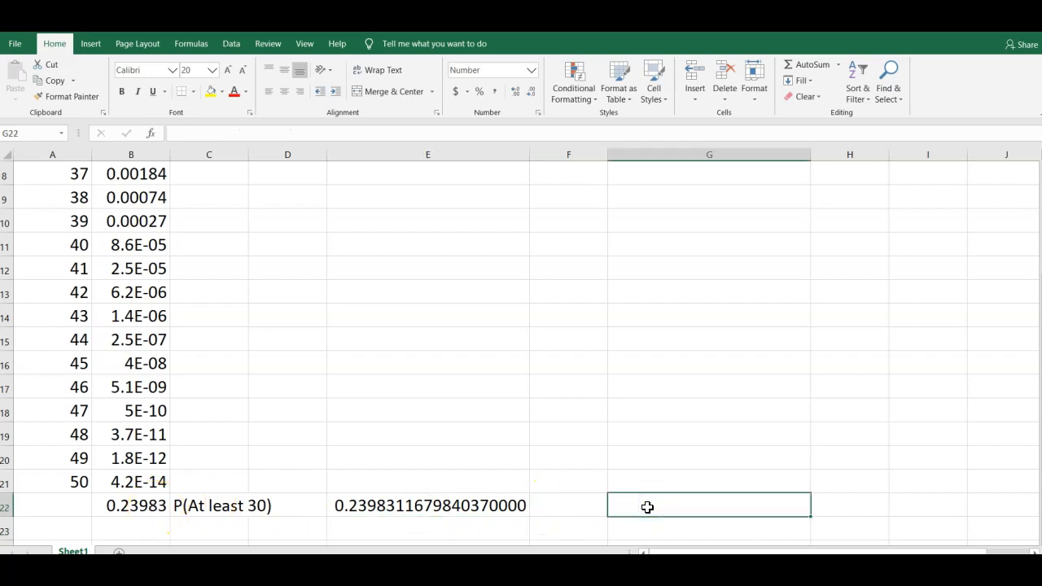
{"action": "left_click", "coordinate": [427, 505]}
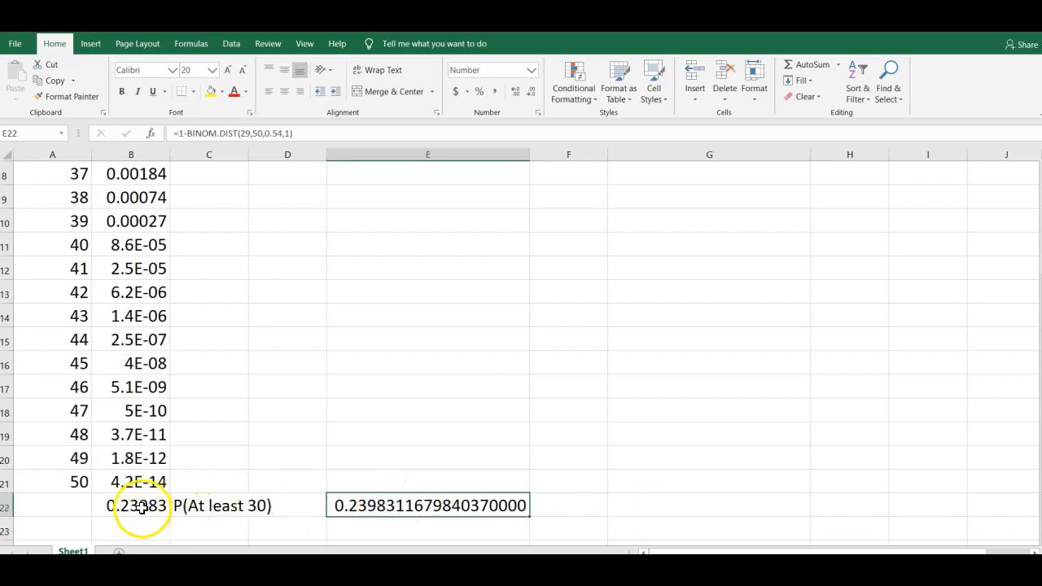
{"action": "left_click", "coordinate": [131, 505]}
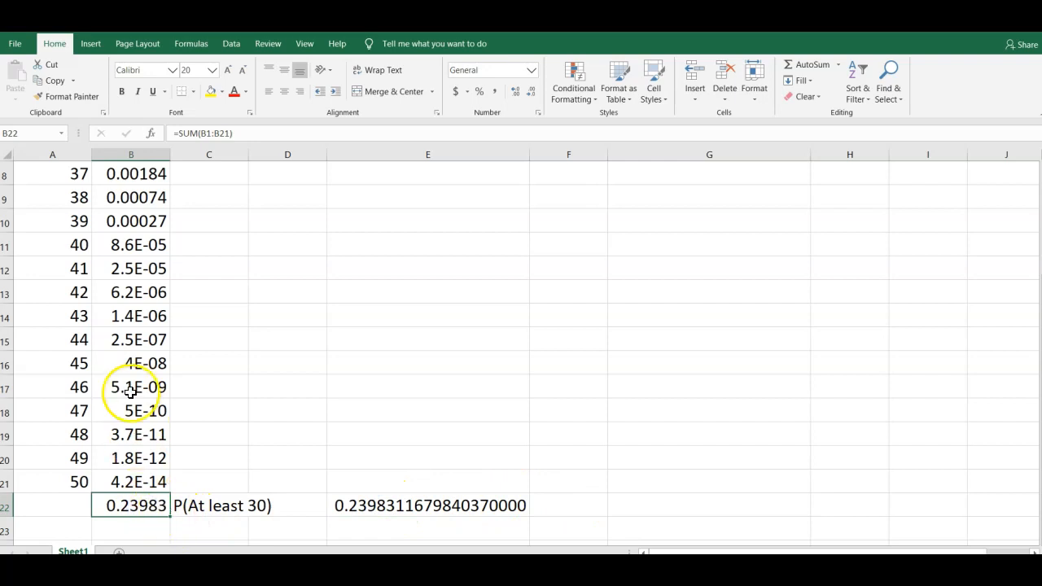
{"action": "left_click", "coordinate": [130, 364]}
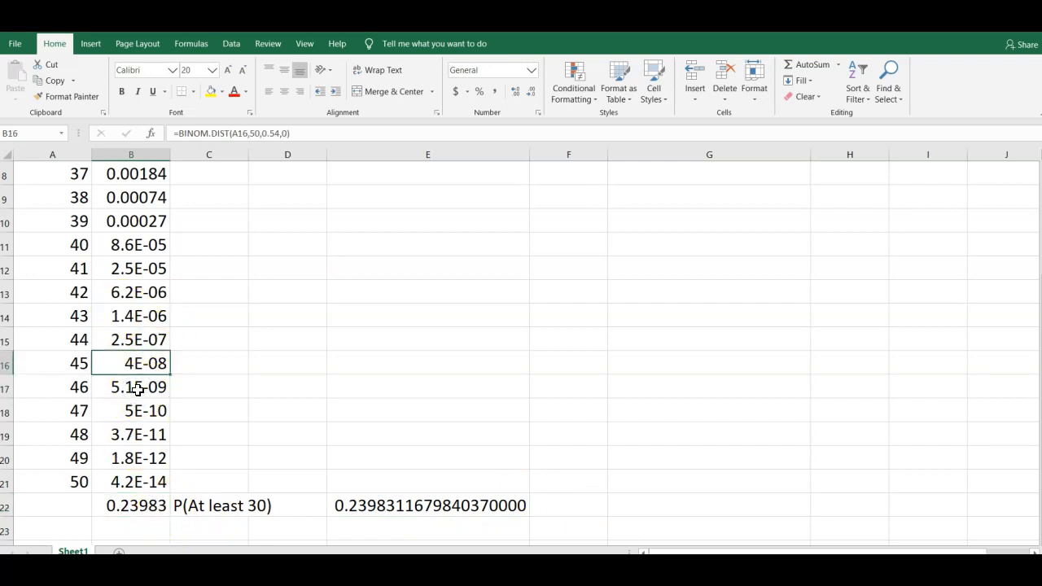
{"action": "scroll", "scroll_direction": "up", "scroll_amount": 3}
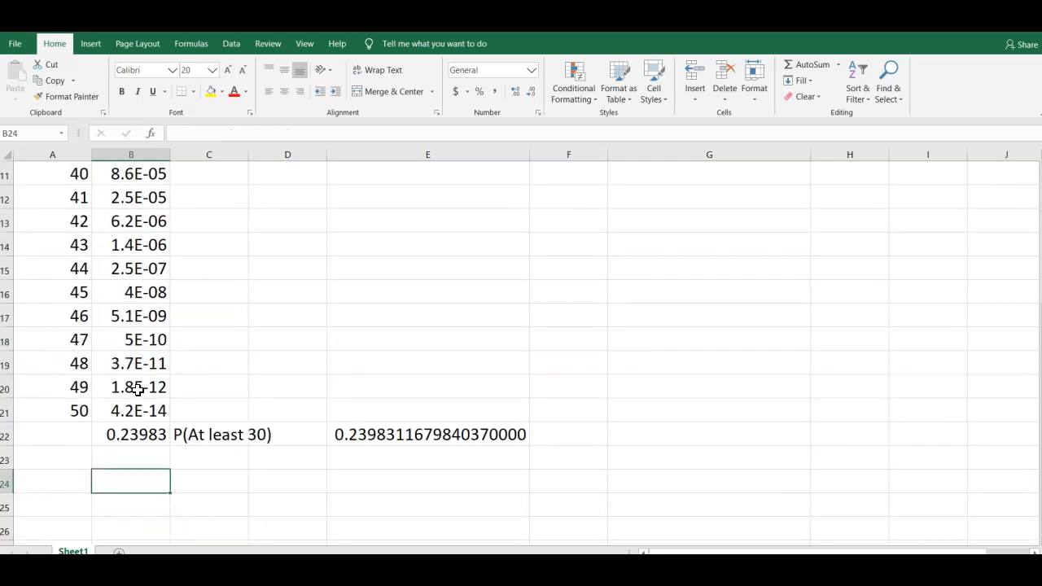
{"action": "left_click", "coordinate": [428, 434]}
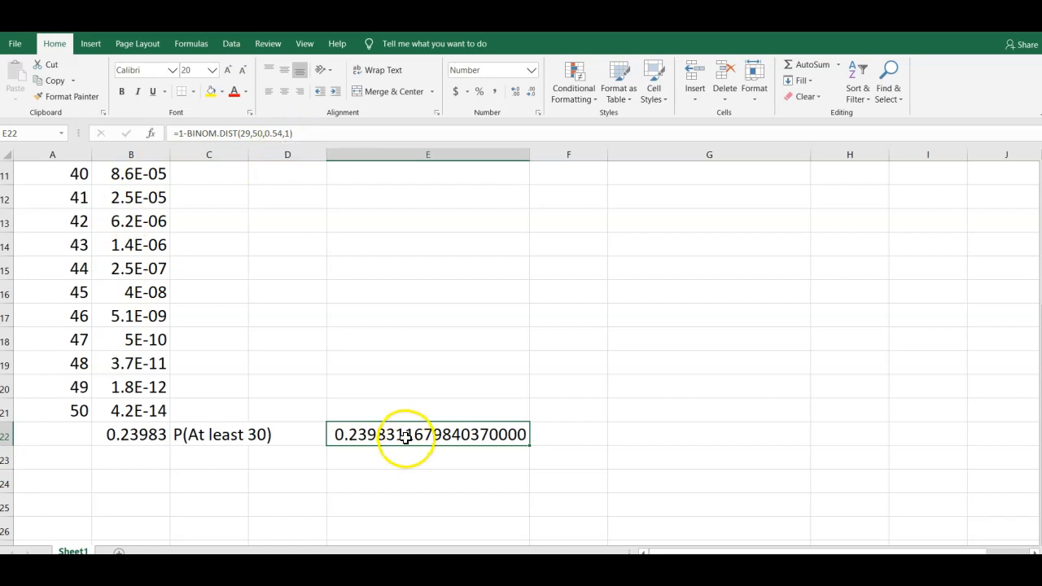
{"action": "double_click", "coordinate": [427, 434]}
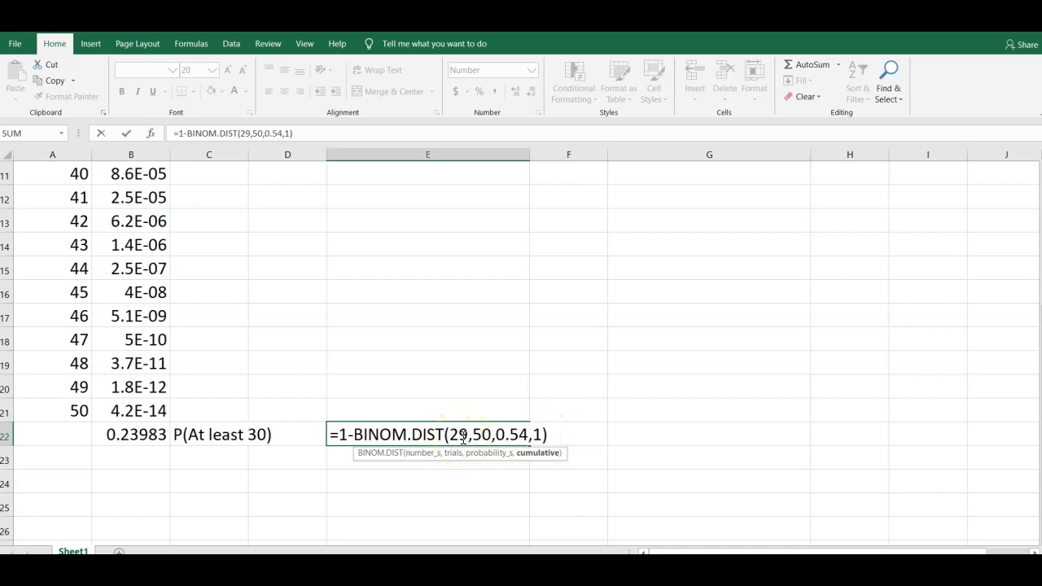
{"action": "mouse_move", "coordinate": [342, 435]}
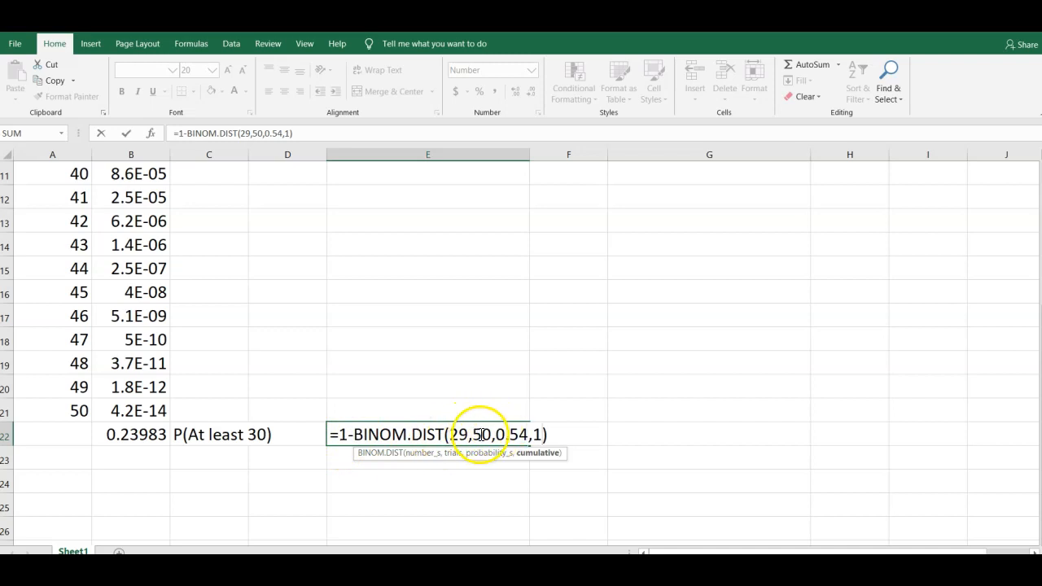
{"action": "key", "text": "Return"}
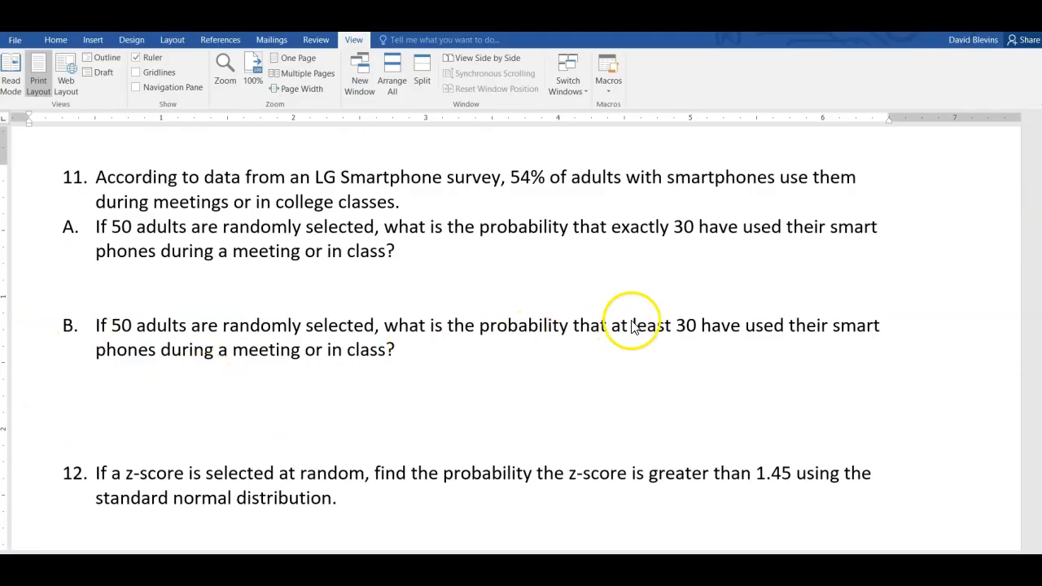
{"action": "mouse_move", "coordinate": [658, 334]}
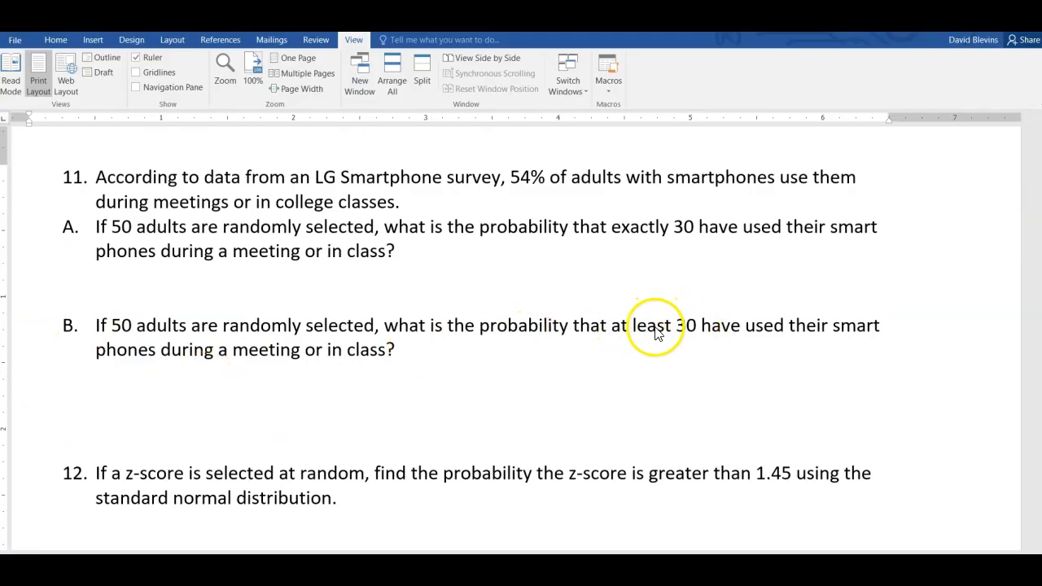